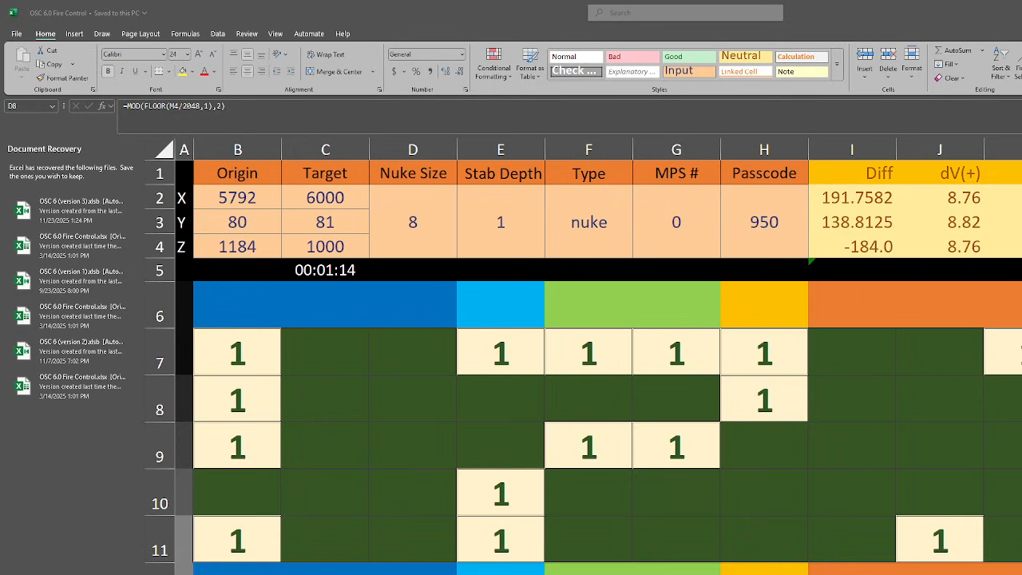
Test Origin X with 5782, then restore it to 5792.
click(412, 399)
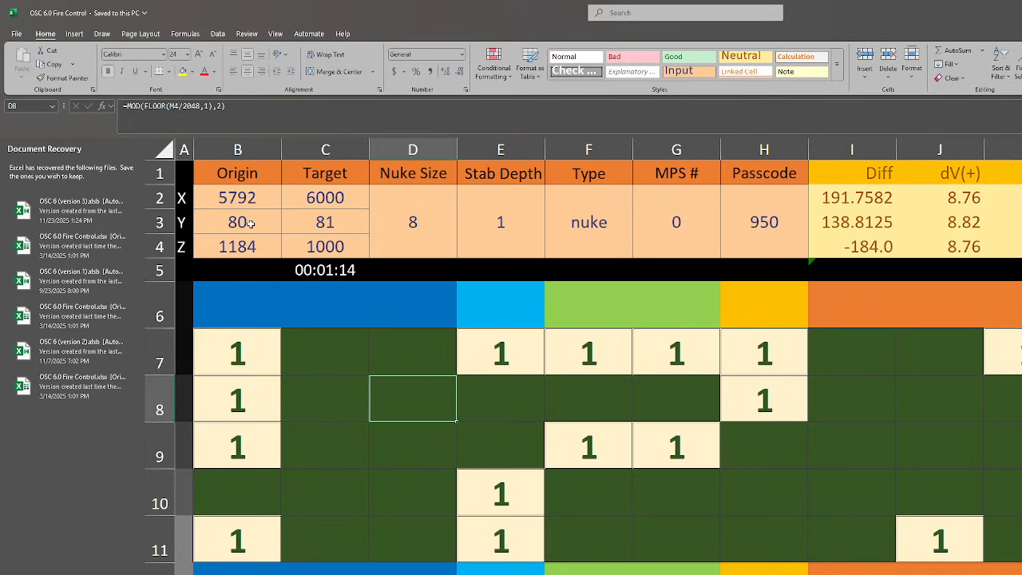
click(237, 198)
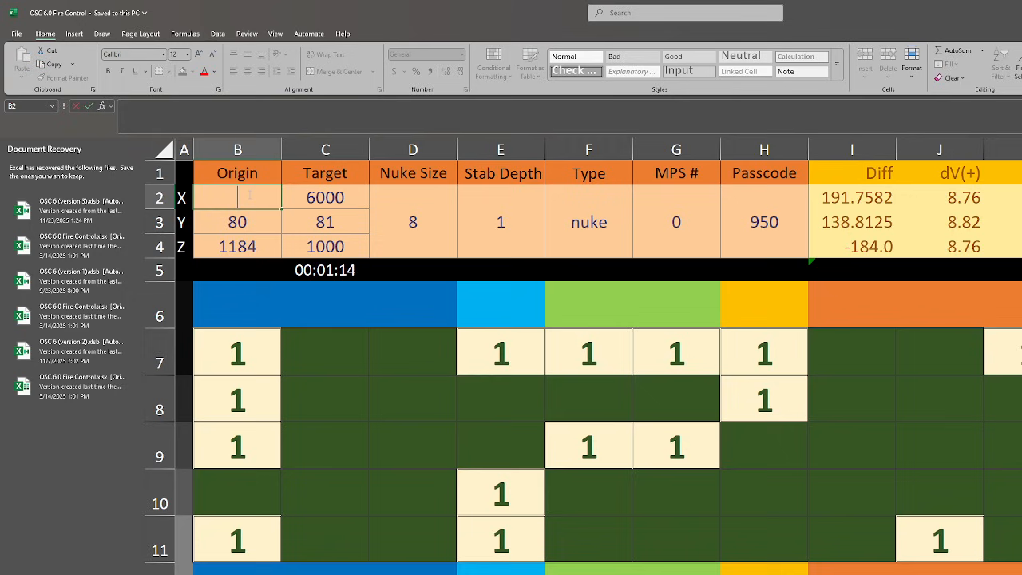
text(5782)
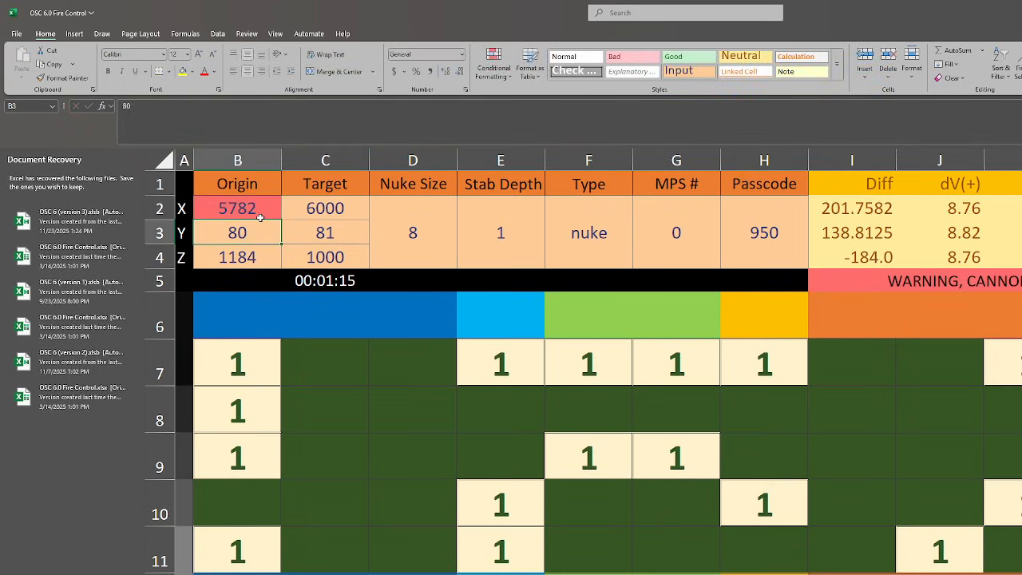
click(236, 208)
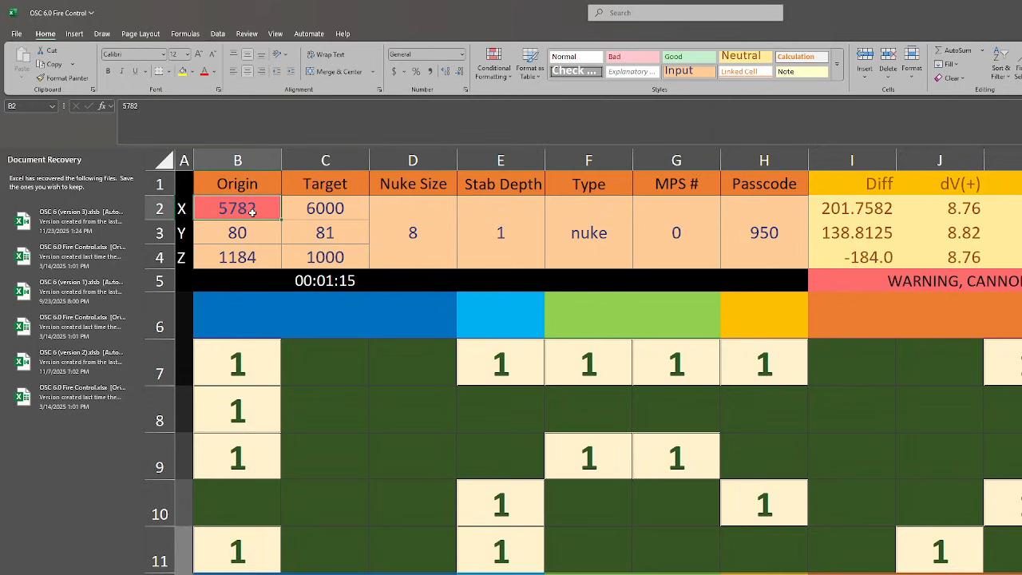
key(Delete)
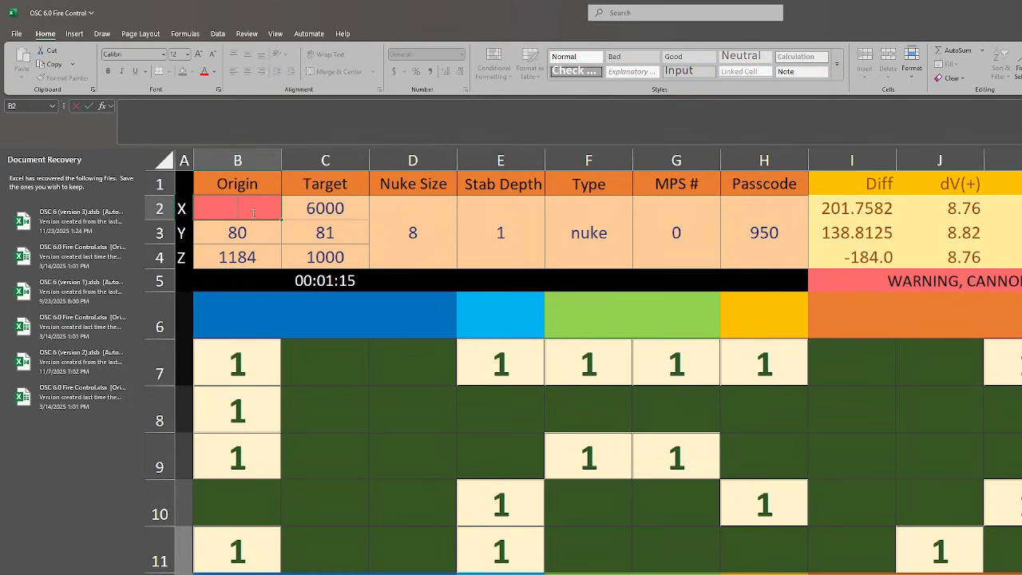
text(5792)
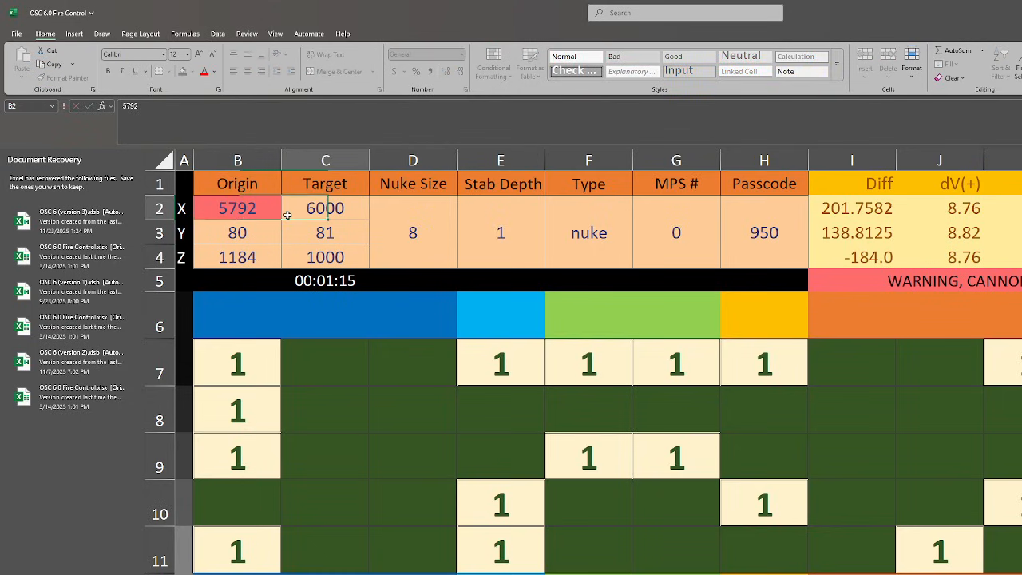
click(236, 234)
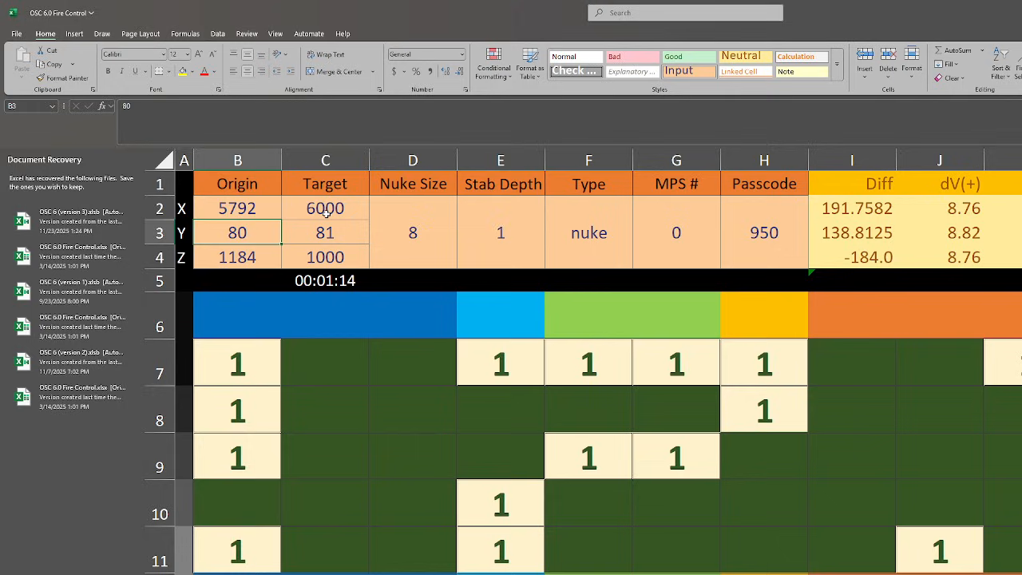
Set Target X to 10000 and review the code grid MOD formulas and Nuke Size.
click(326, 208)
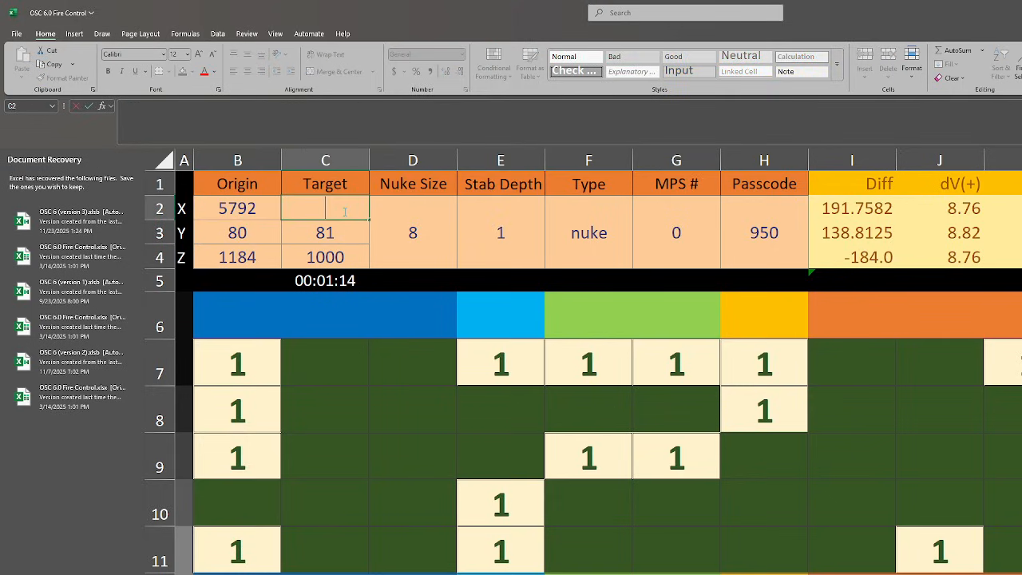
text(10000)
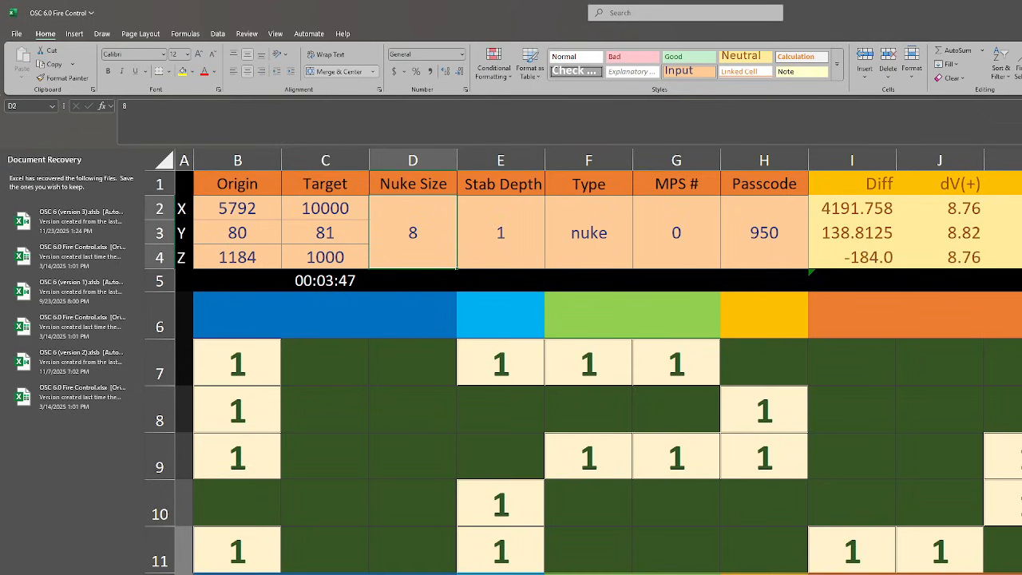
mouse_move(794, 207)
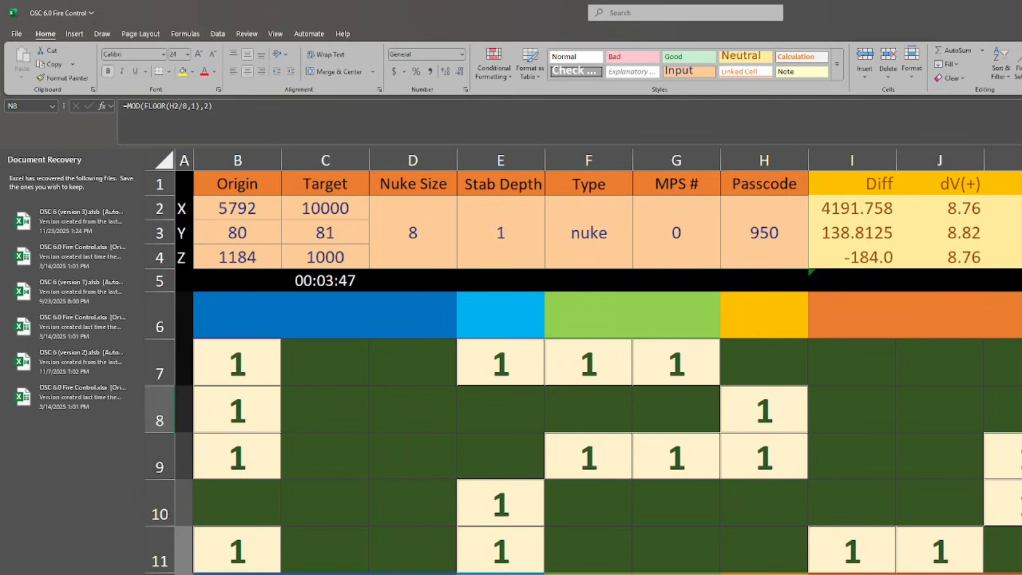
click(939, 409)
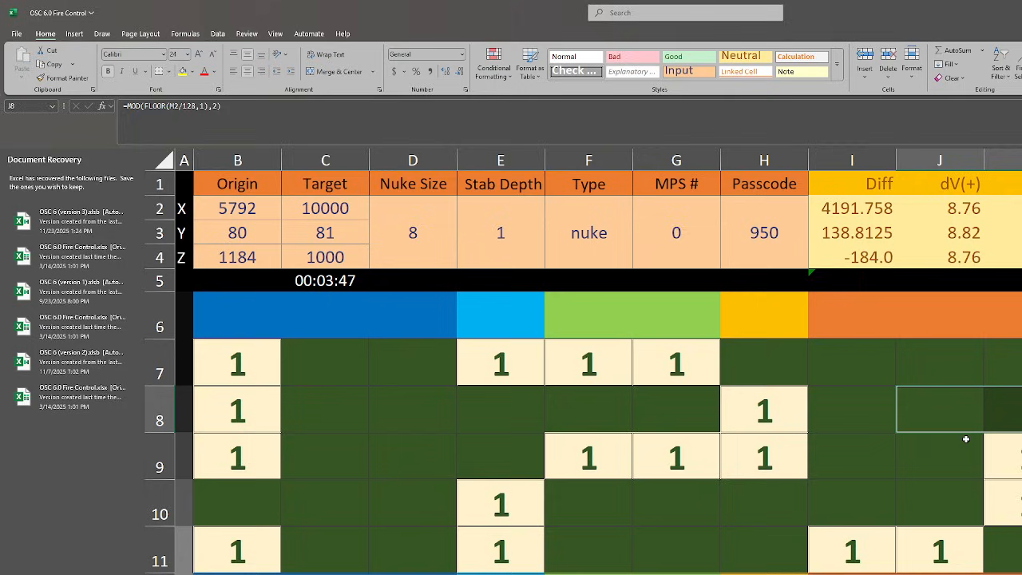
click(763, 362)
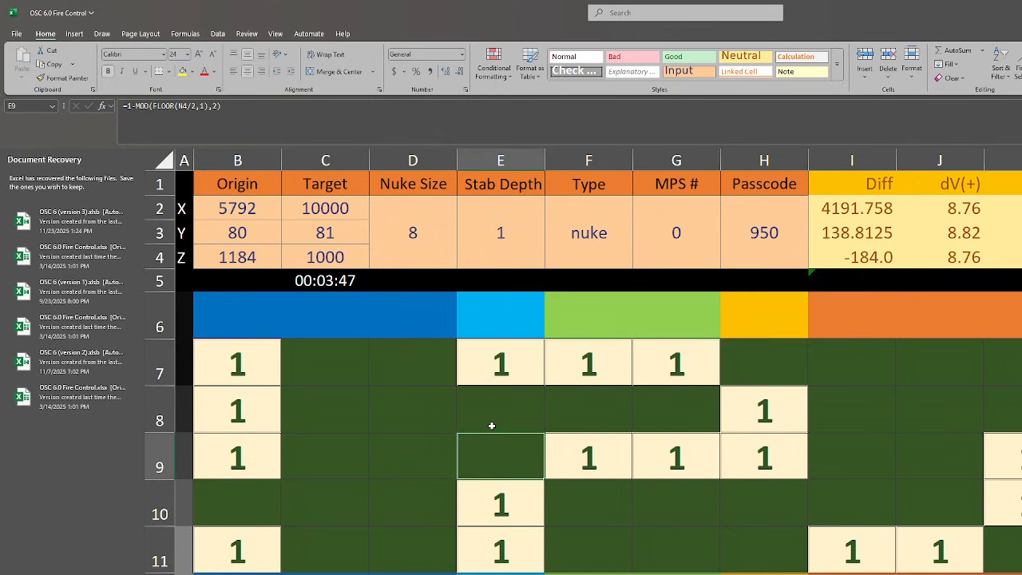
click(326, 361)
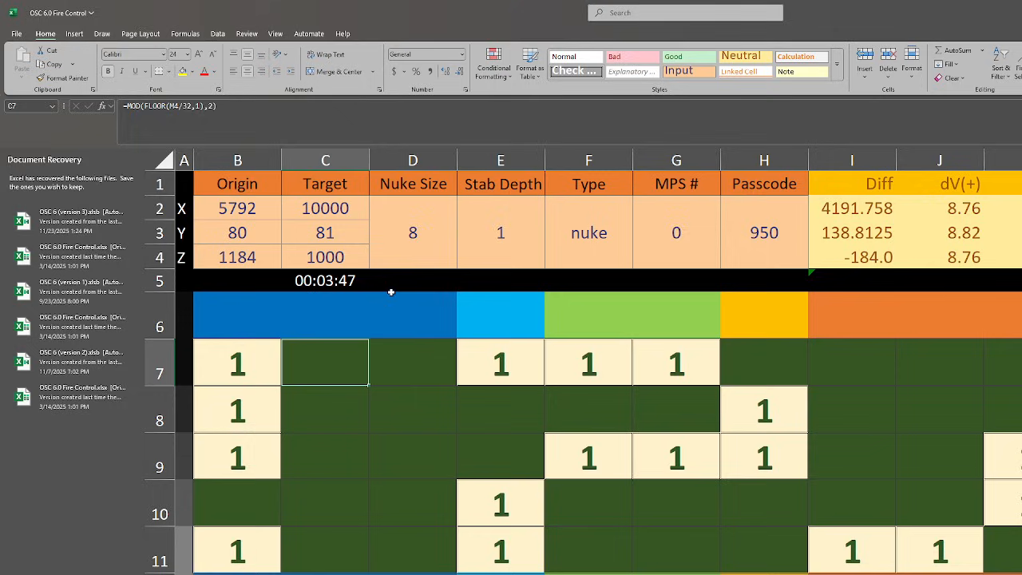
click(412, 233)
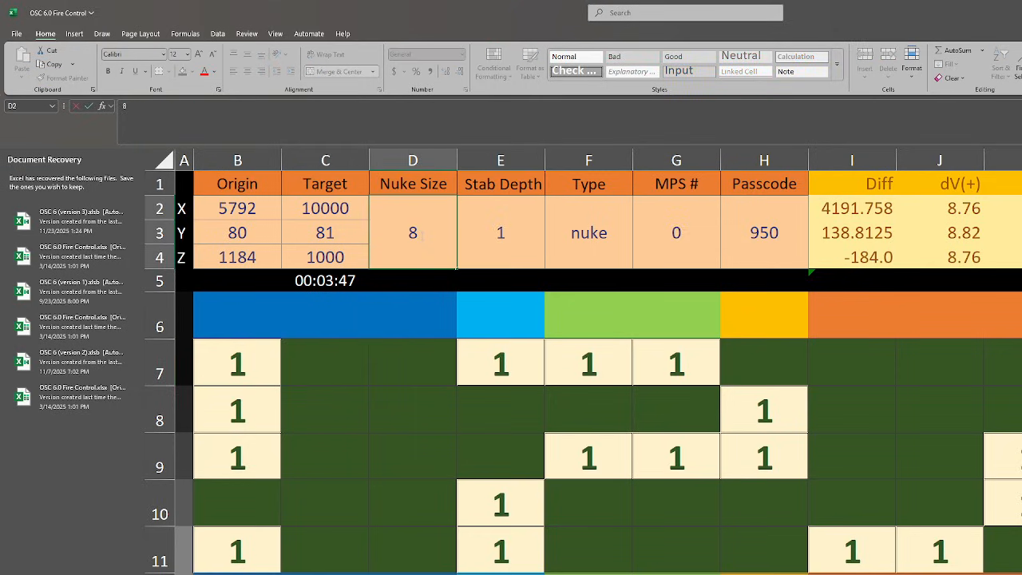
Set the shot Type to stab and review the flight time, grid, Type and Origin X cells.
click(501, 233)
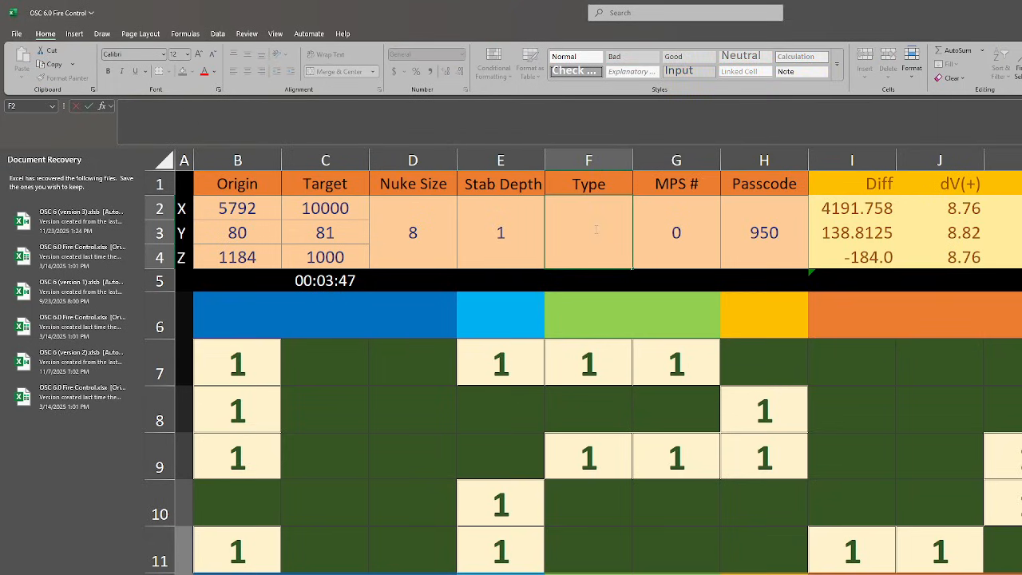
text(stab)
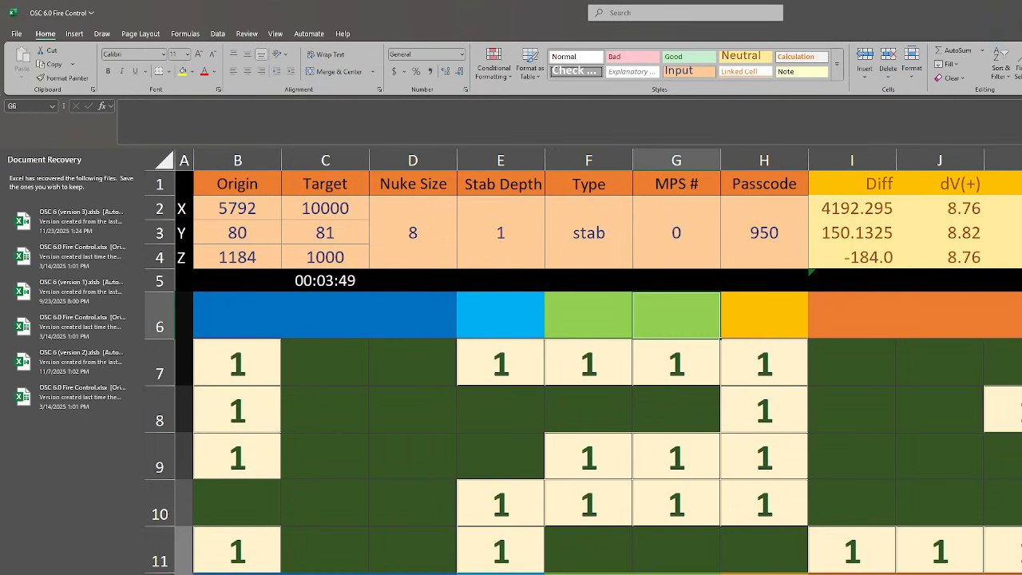
mouse_move(389, 466)
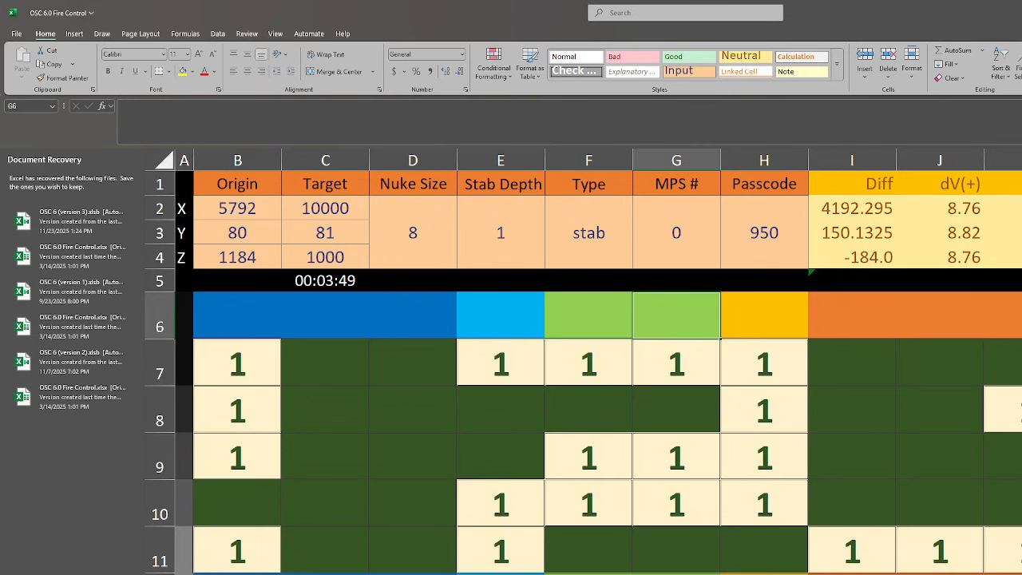
scroll(down, 3)
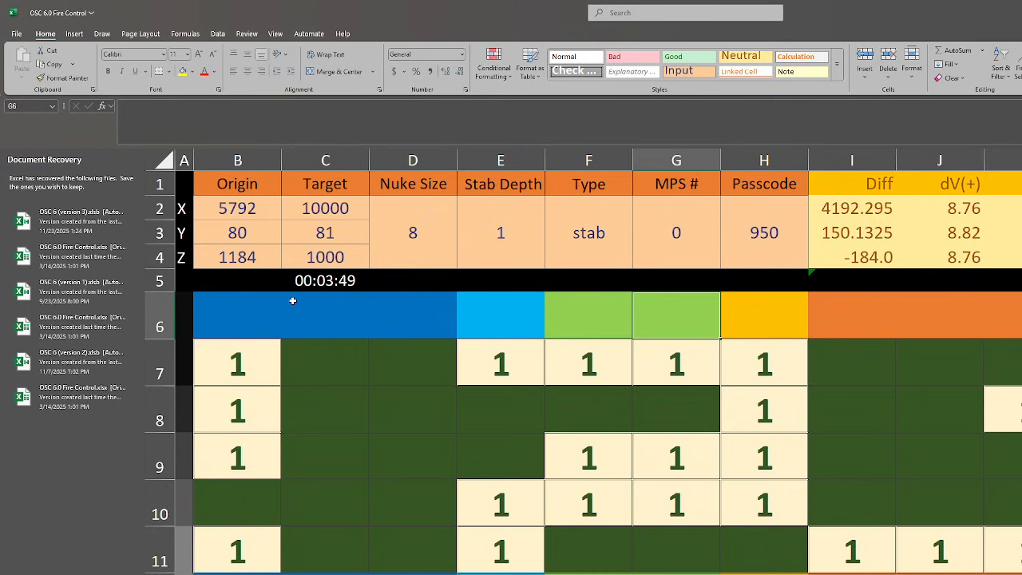
click(326, 280)
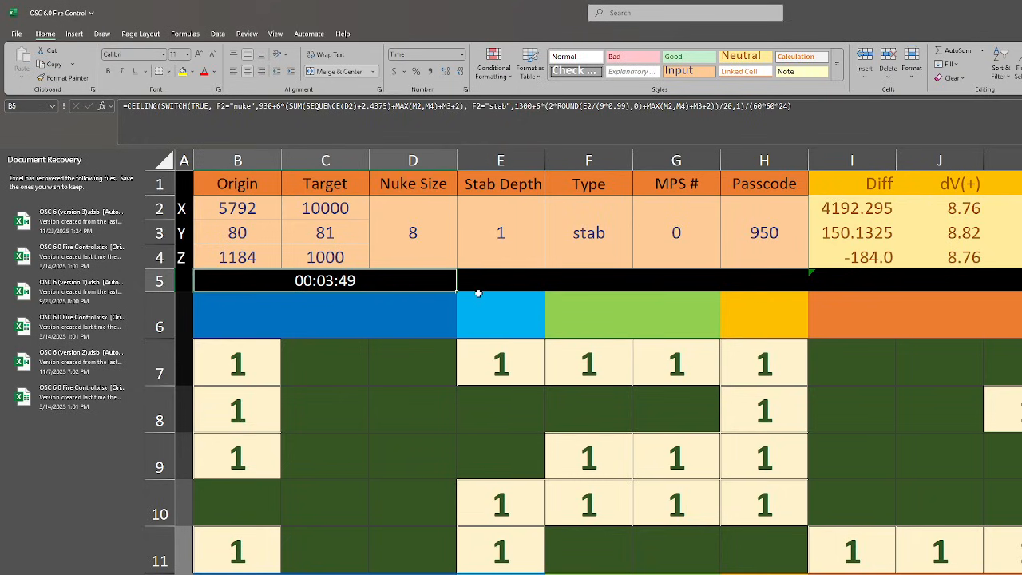
mouse_move(323, 291)
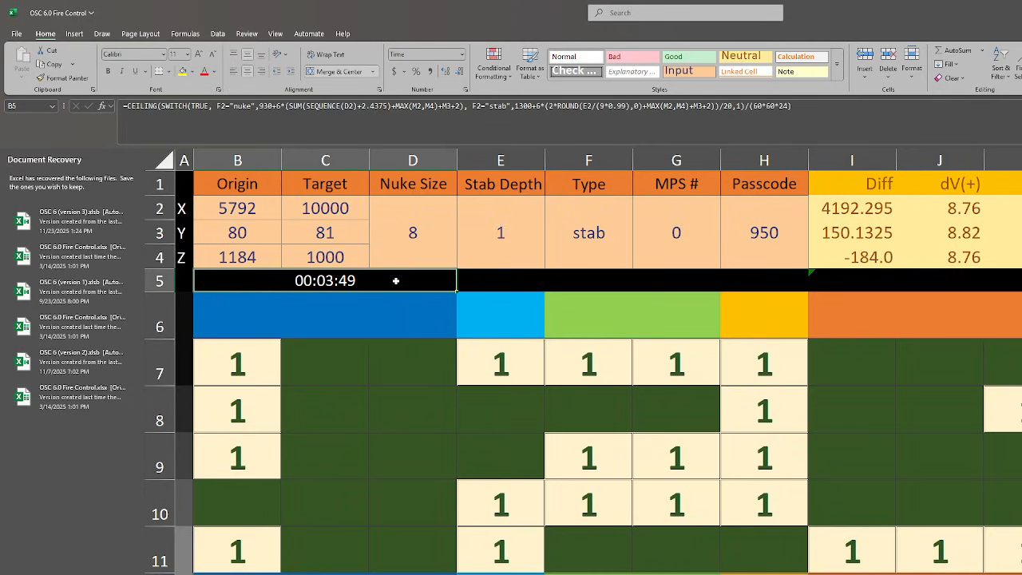
click(939, 408)
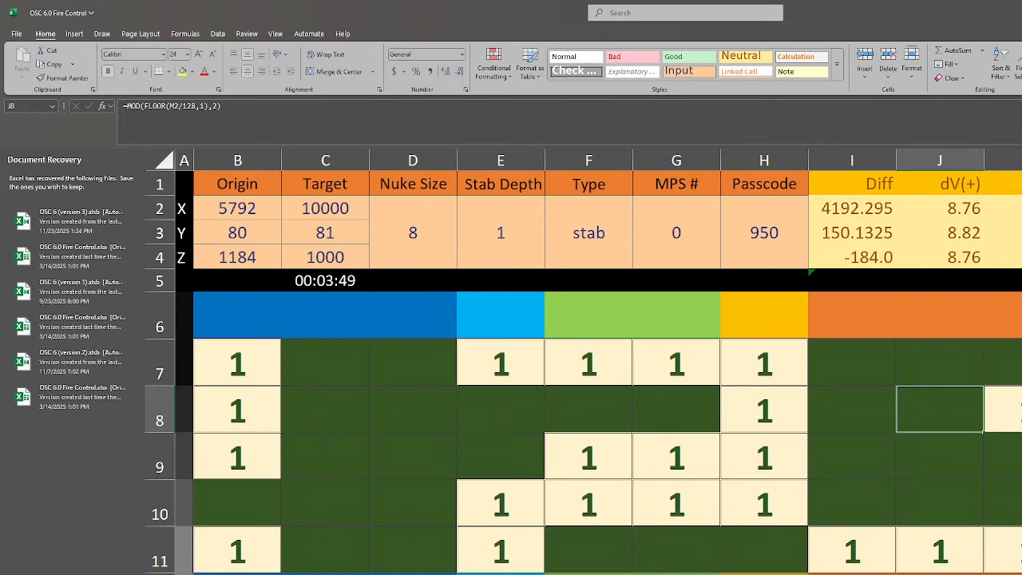
click(588, 233)
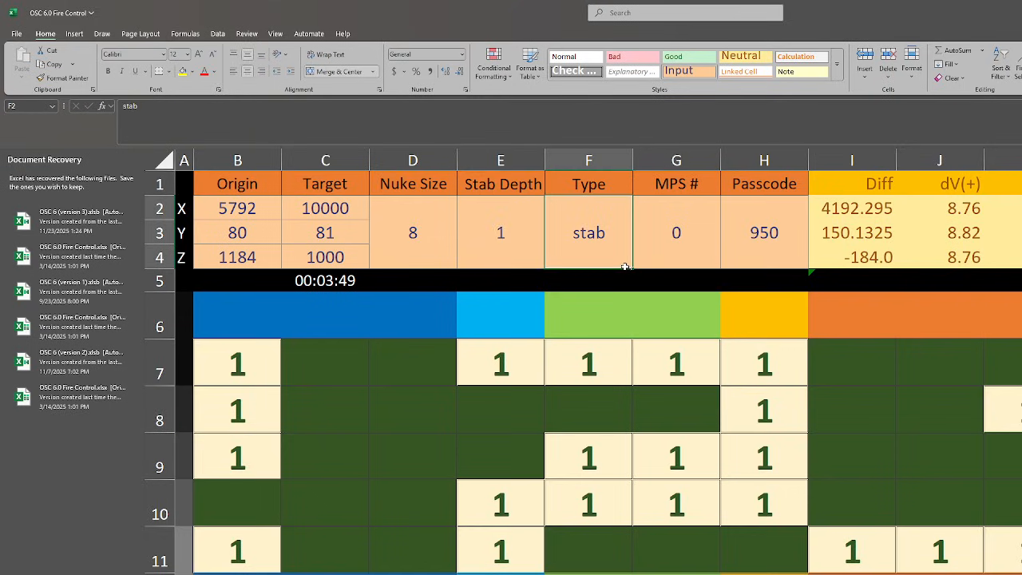
mouse_move(367, 257)
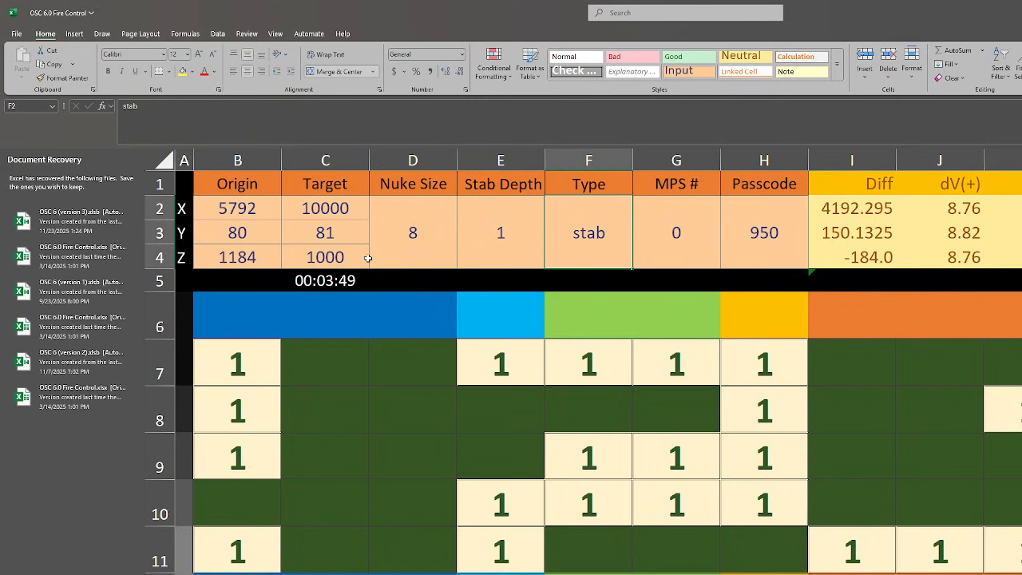
click(236, 207)
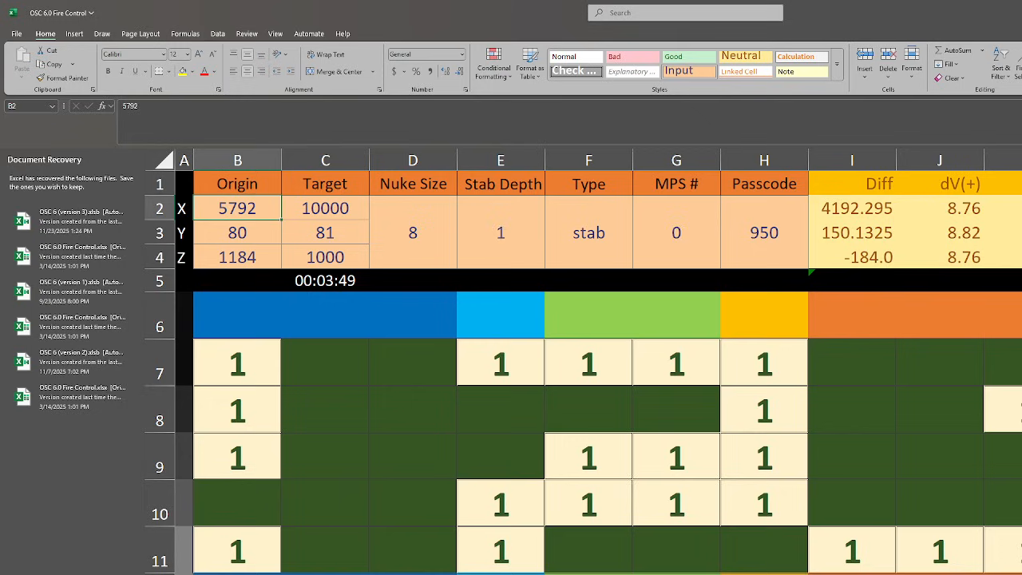
mouse_move(204, 249)
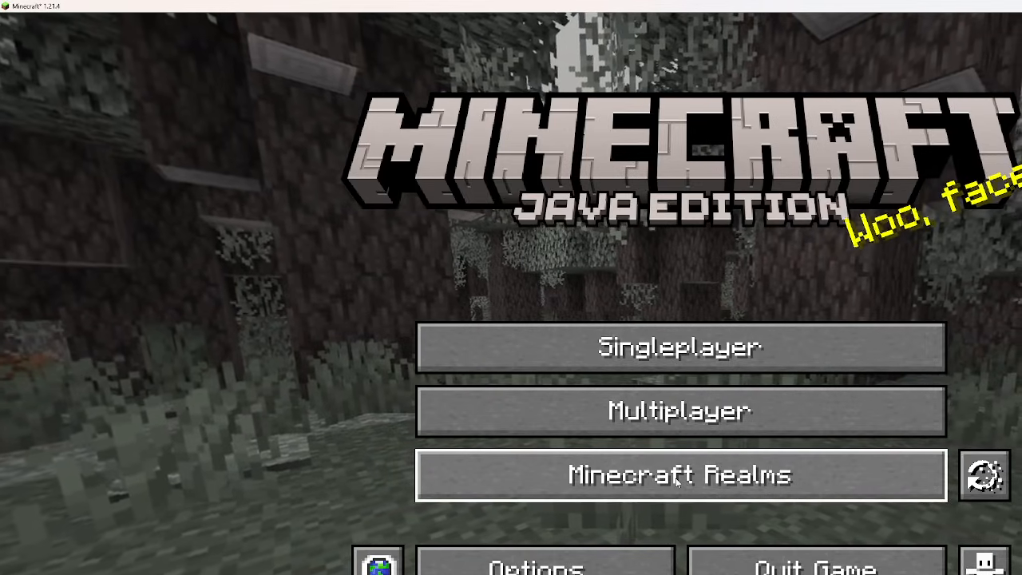
mouse_move(680, 410)
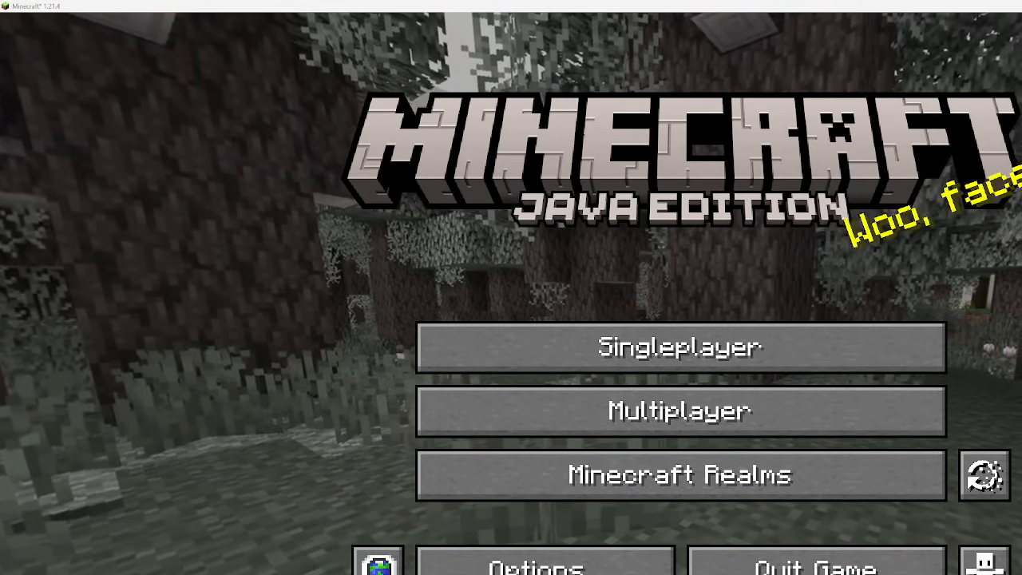
Enter the singleplayer world and show the debug coordinates near X 6177, Y 127, Z 2191.
click(680, 348)
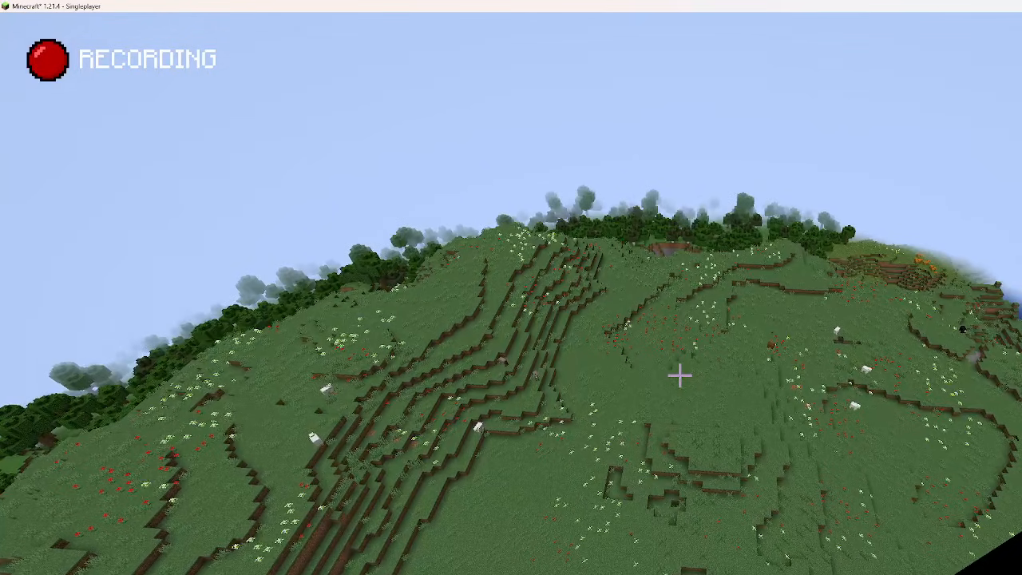
key(F3)
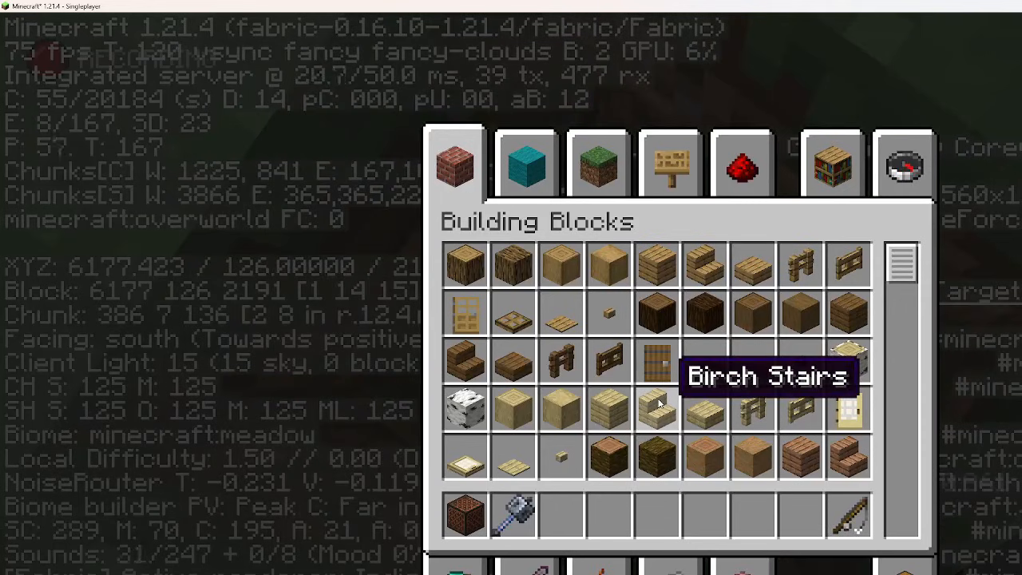
key(e)
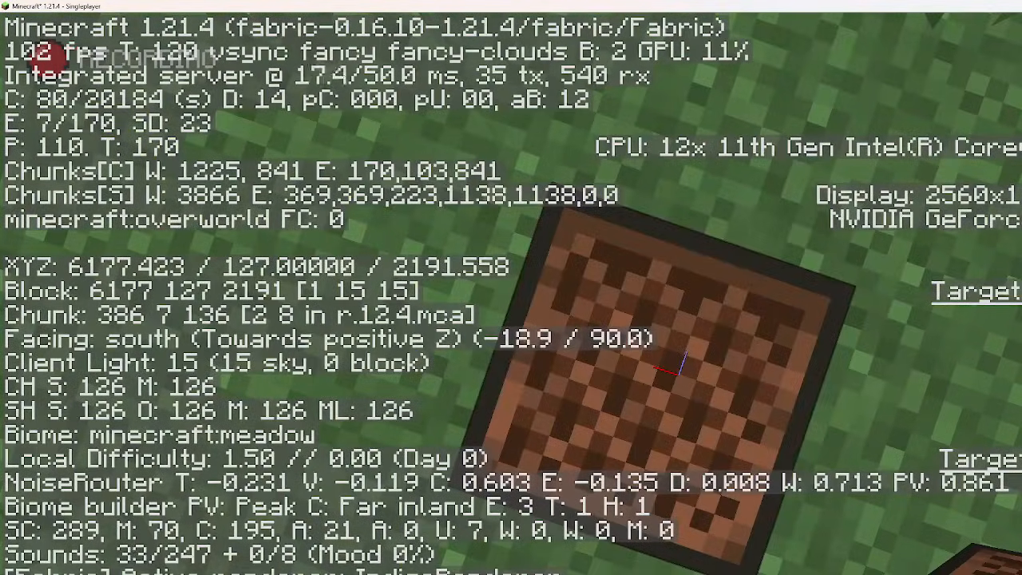
key(e)
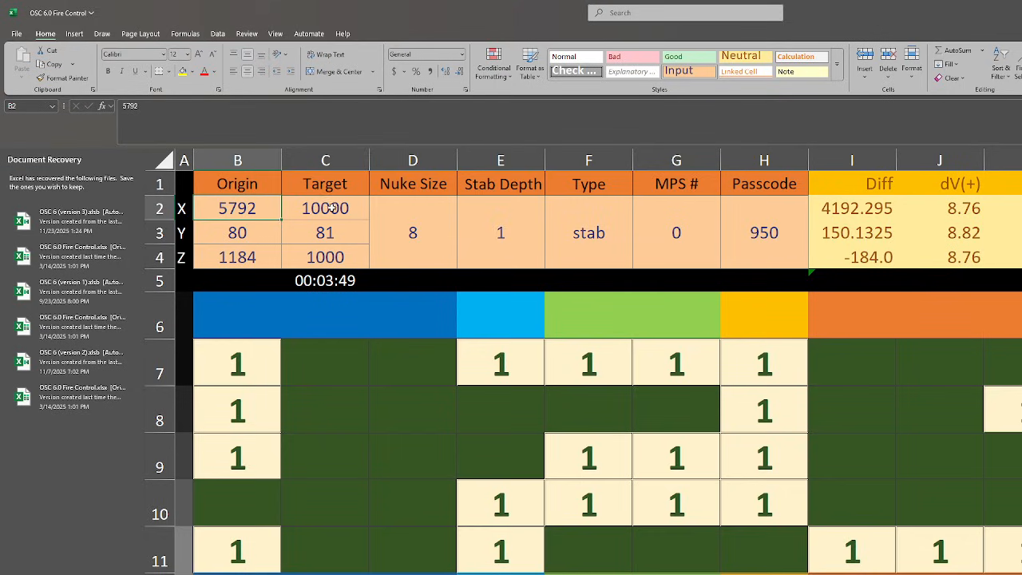
Enter Target coordinates X 6177, Y 140, Z 2991 so the Diff values recalculate.
click(325, 208)
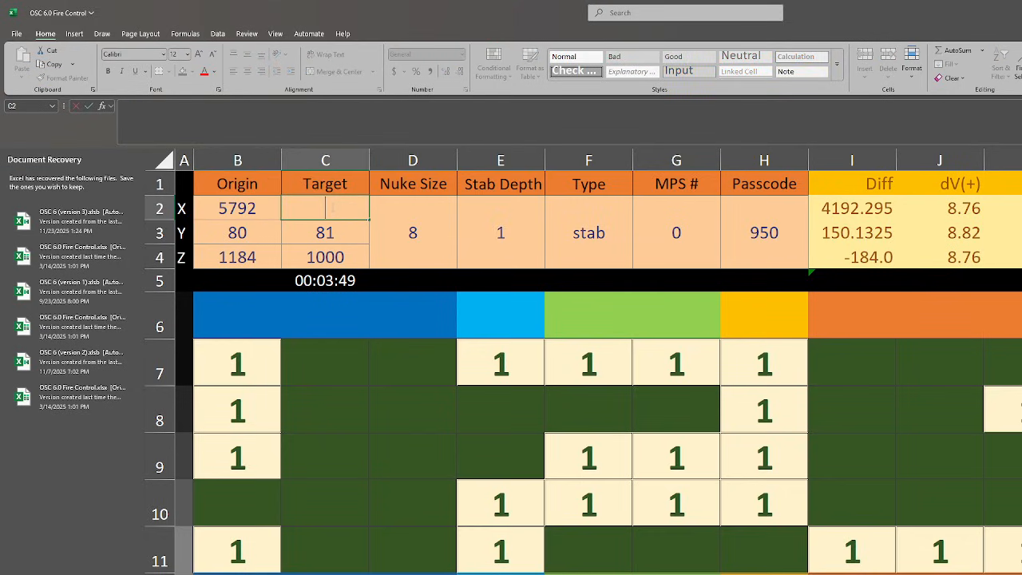
text(6177)
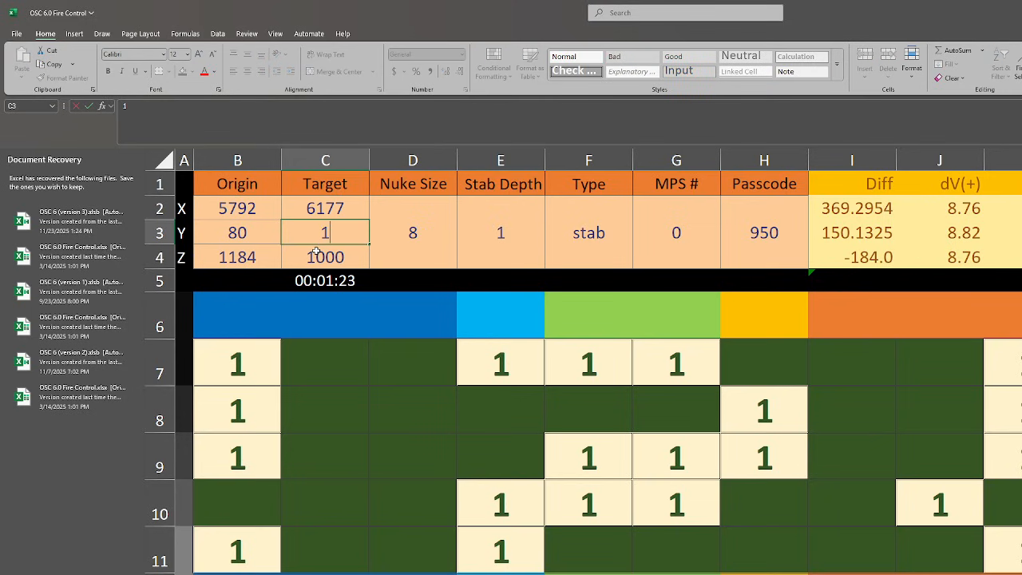
text(140)
click(324, 257)
text(2991)
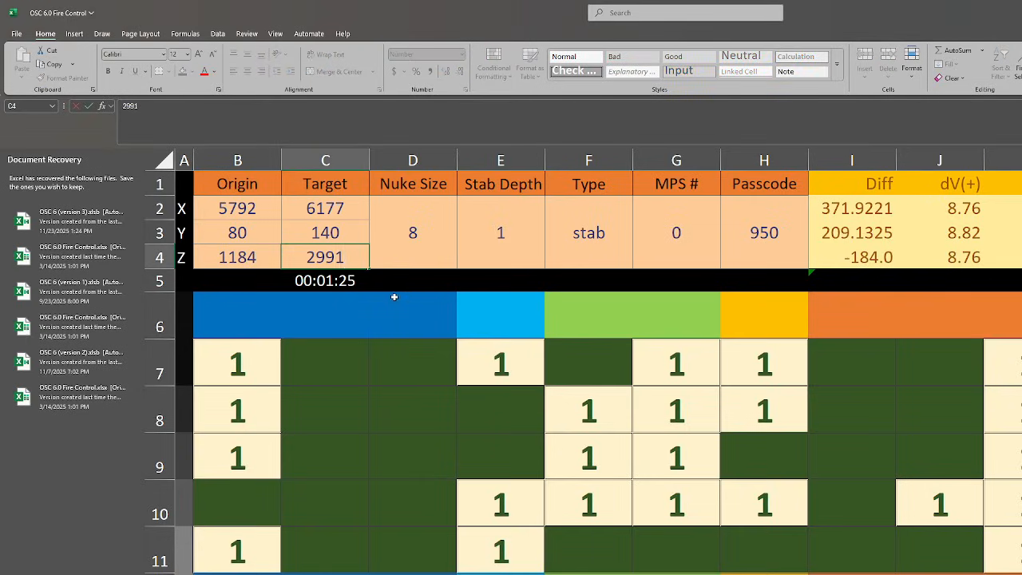
click(412, 314)
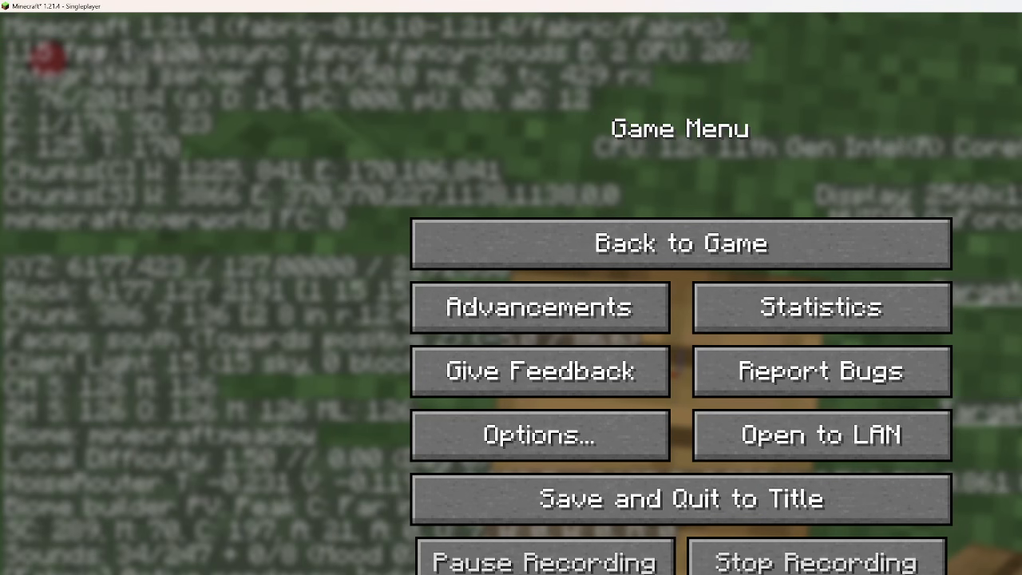
Return to the game at the cannon origin, hide the overlay and take a block from creative inventory.
click(680, 243)
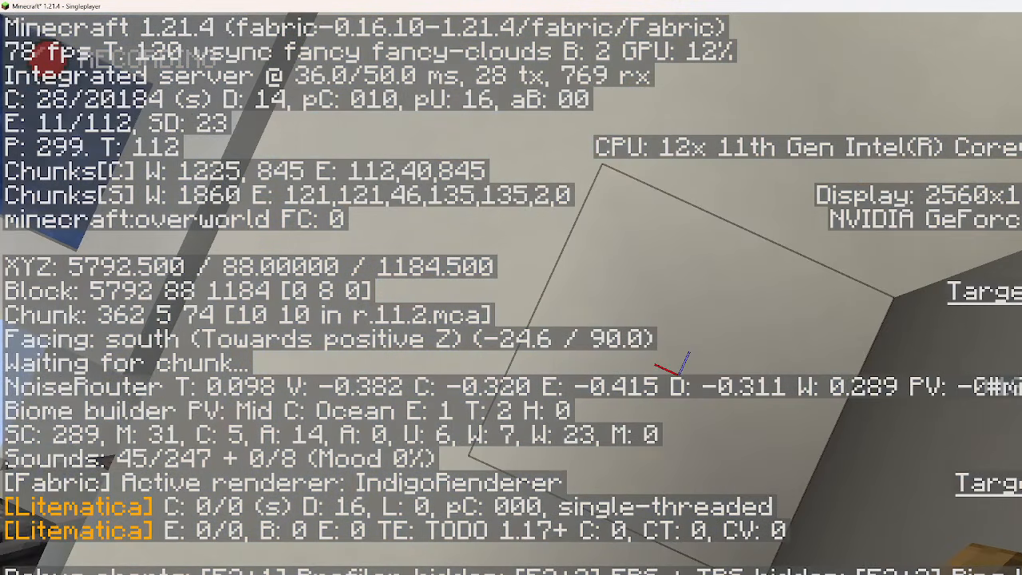
key(F3)
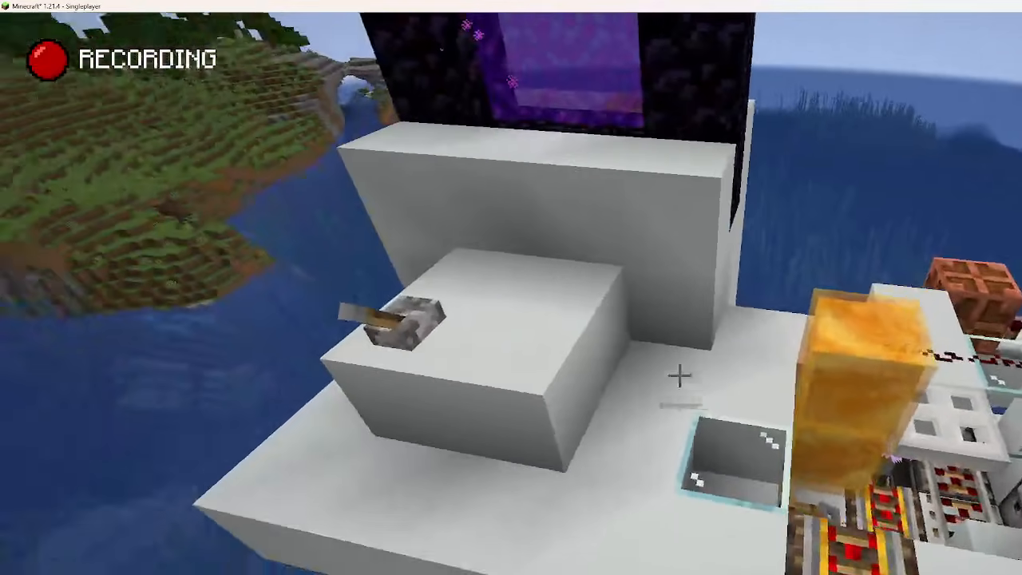
mouse_move(511, 287)
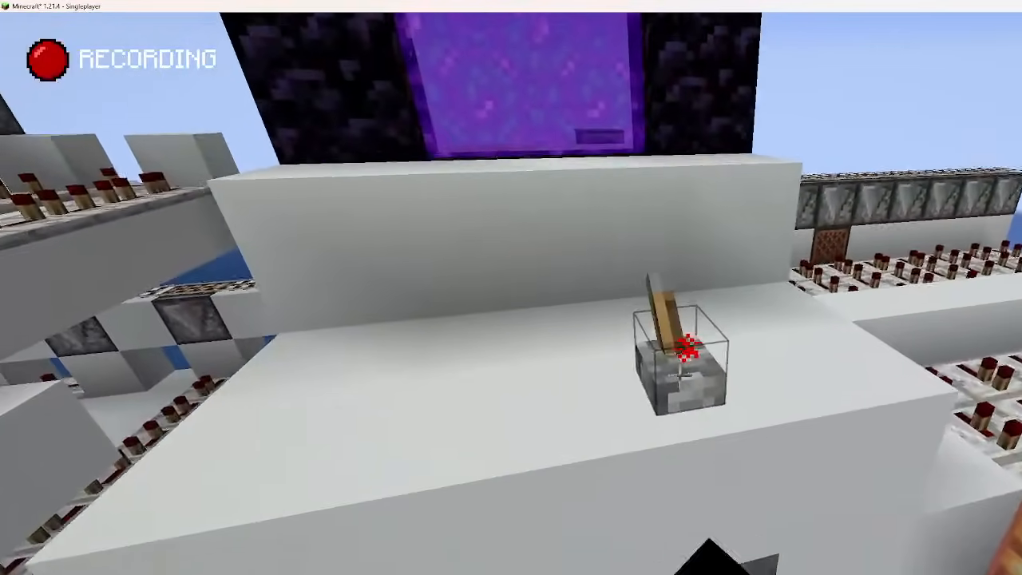
mouse_move(678, 359)
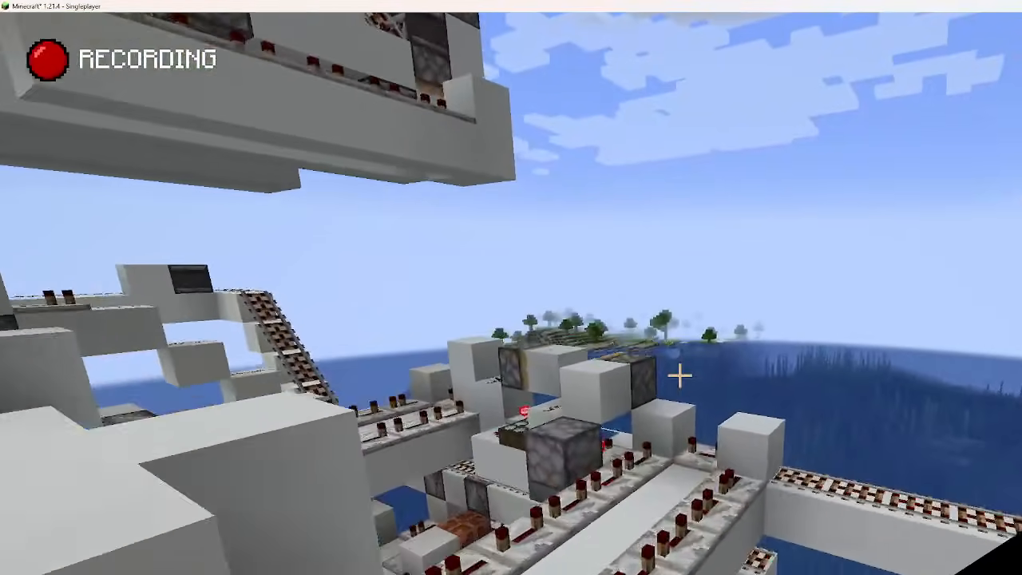
key(e)
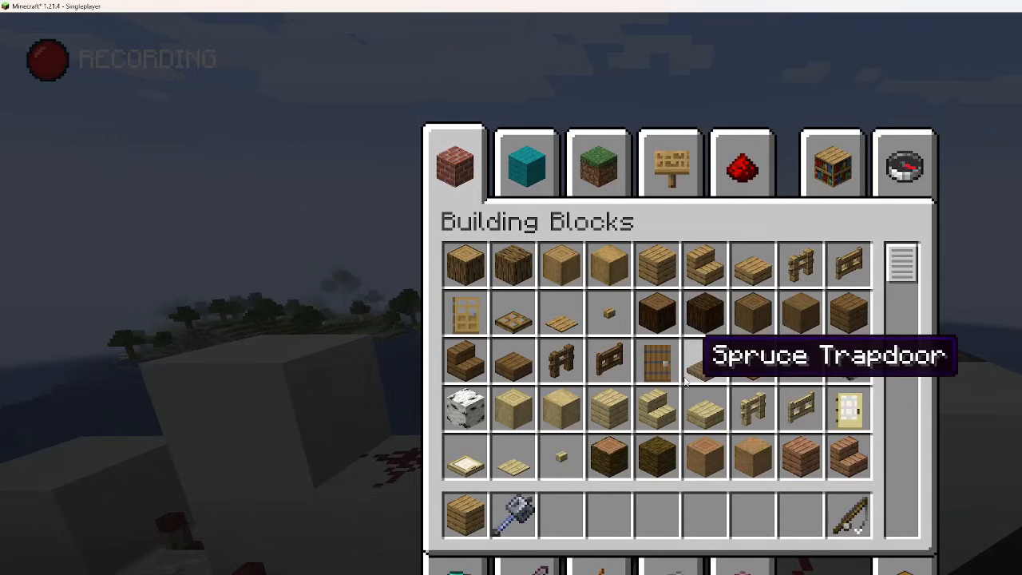
click(903, 163)
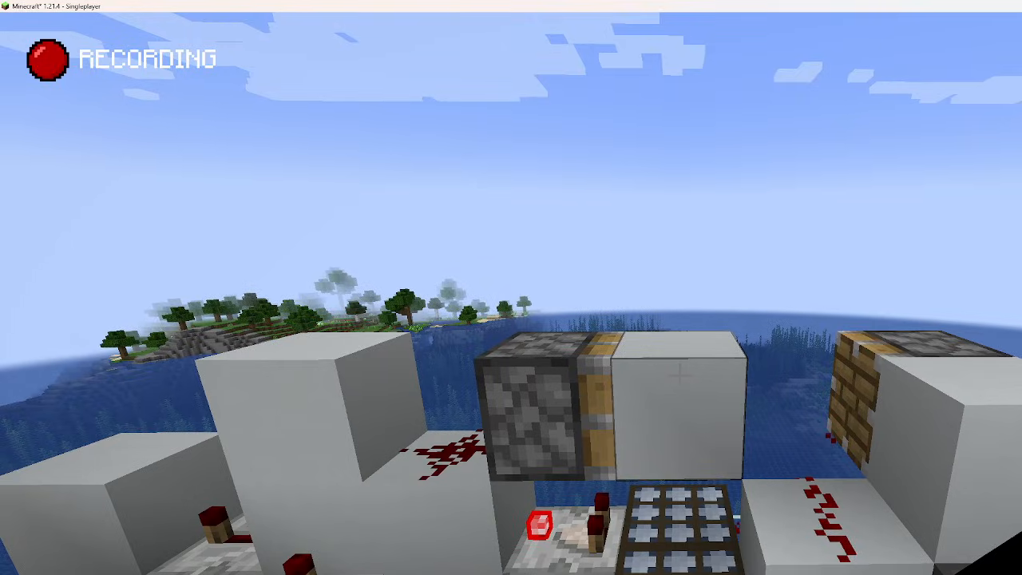
mouse_move(510, 287)
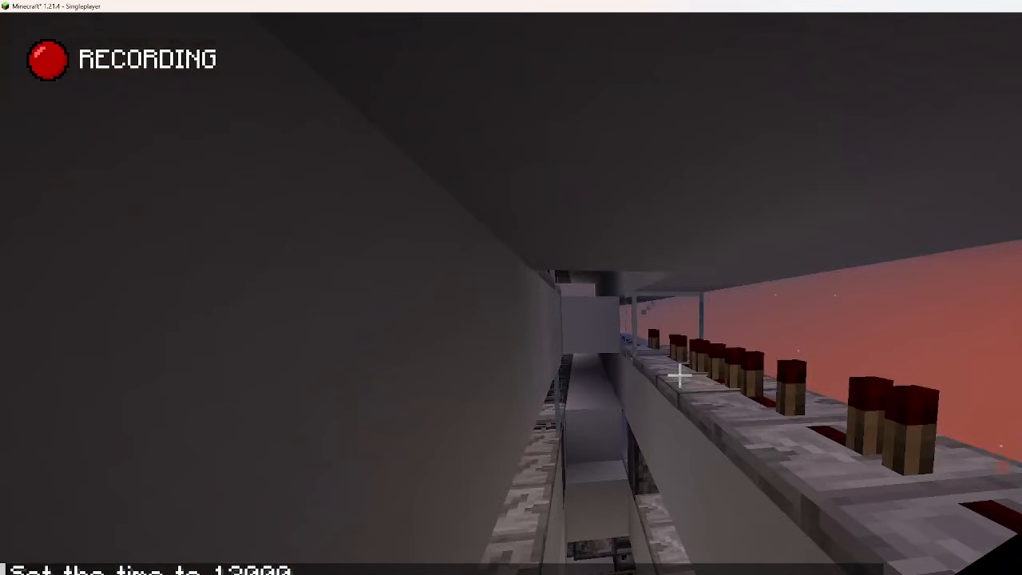
mouse_move(679, 375)
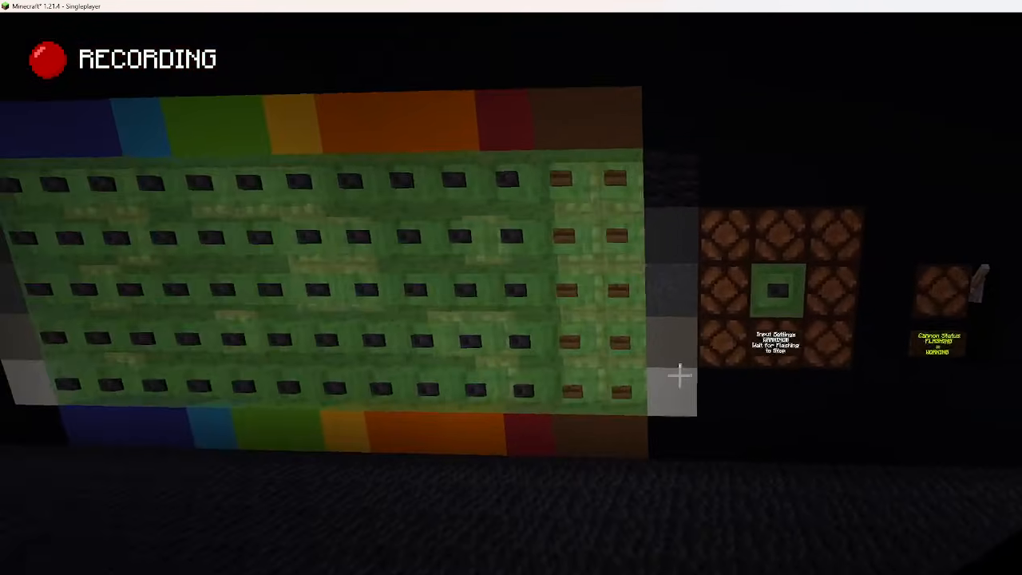
mouse_move(680, 373)
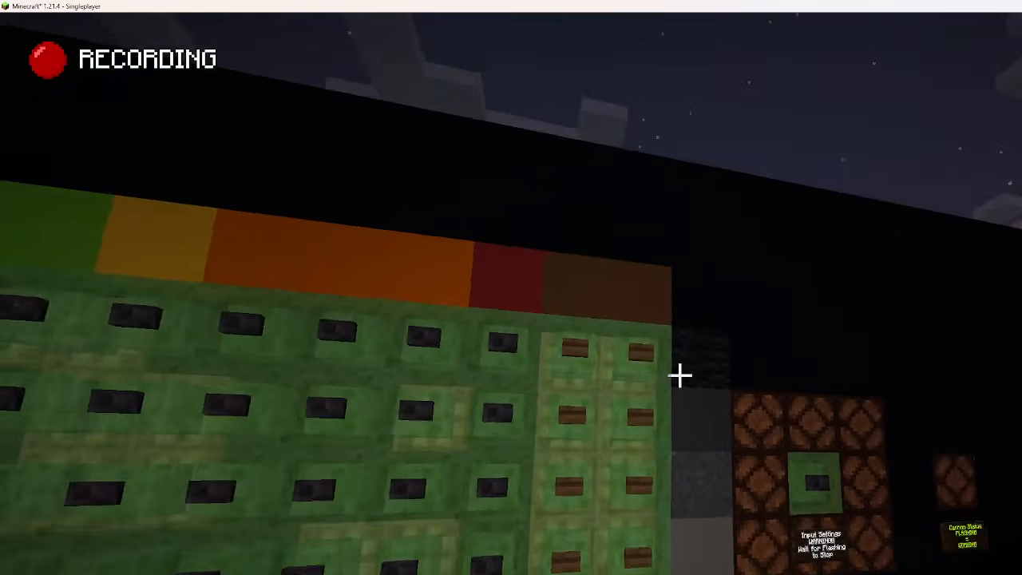
Set the panel's button rows to the Excel code, checking the inventory and calculator between rows.
key(e)
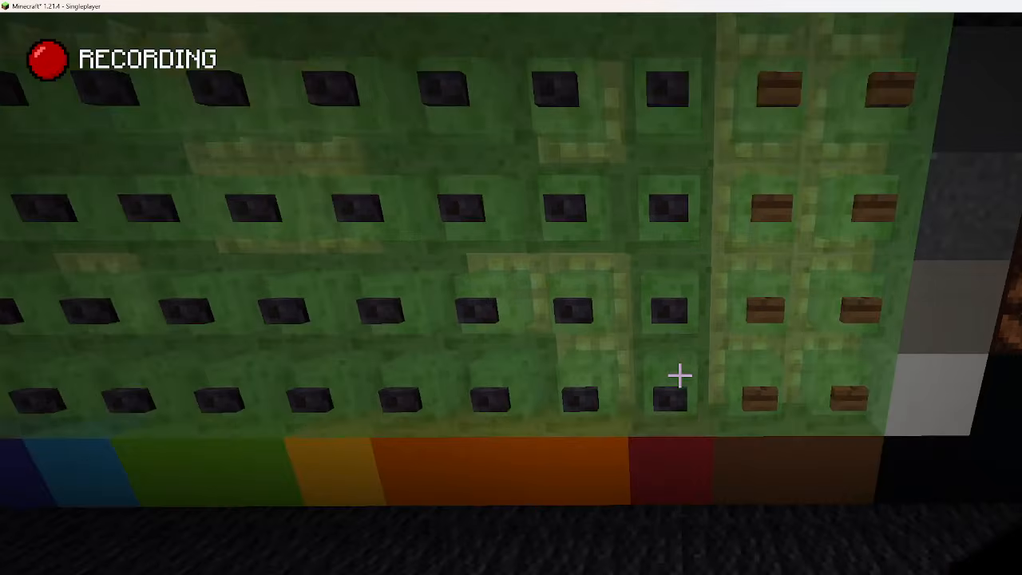
key(e)
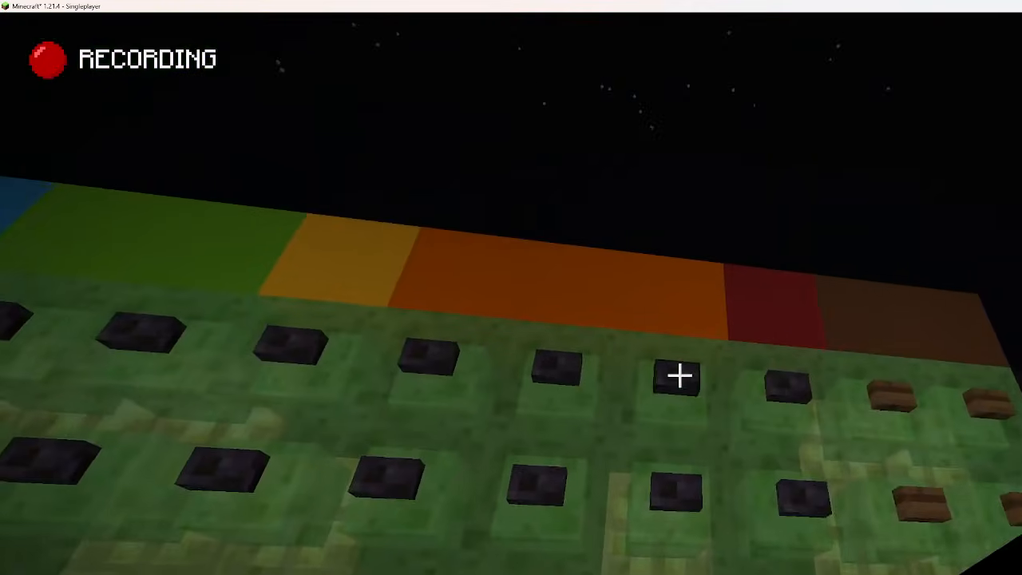
key(e)
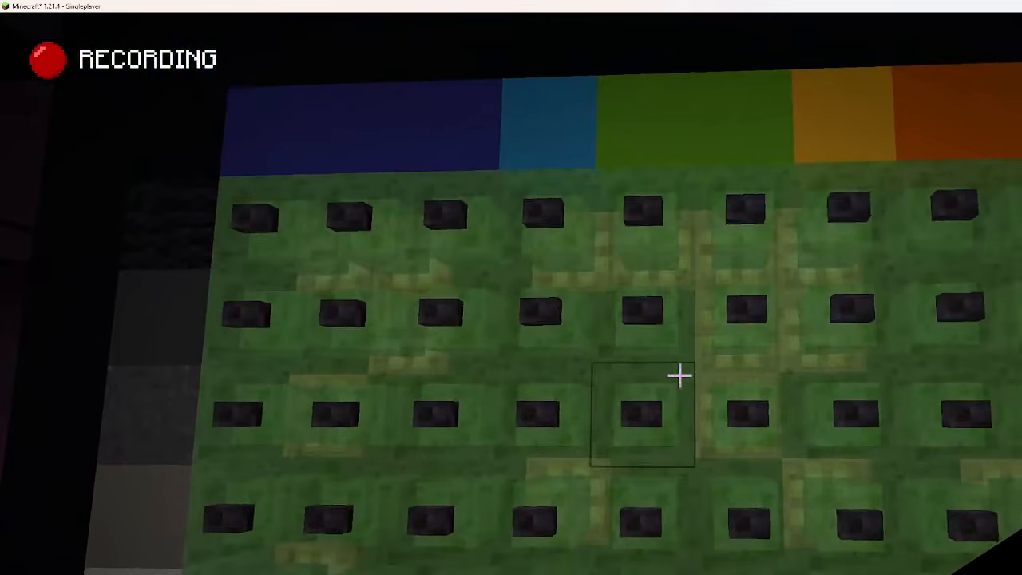
key(e)
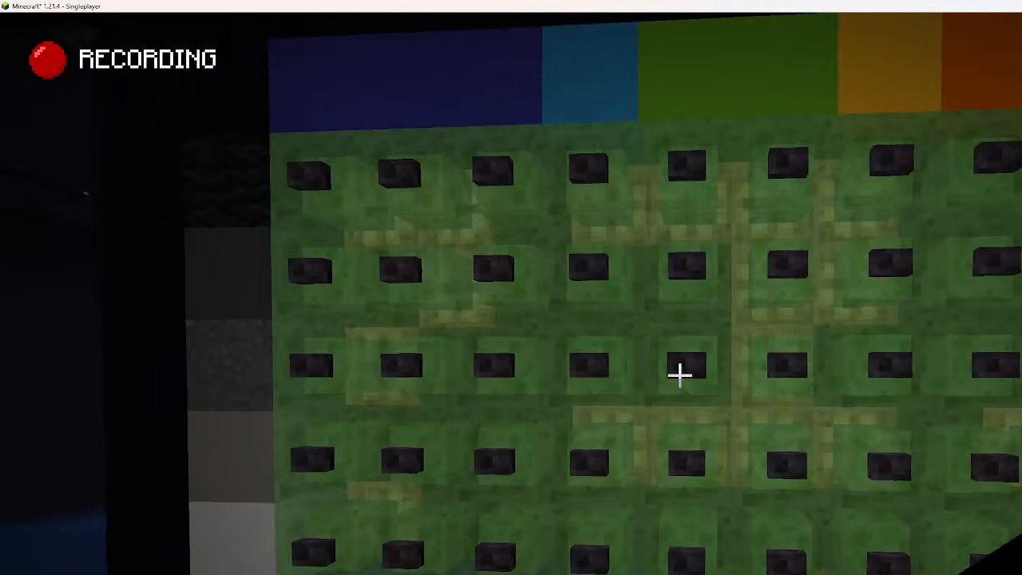
key(e)
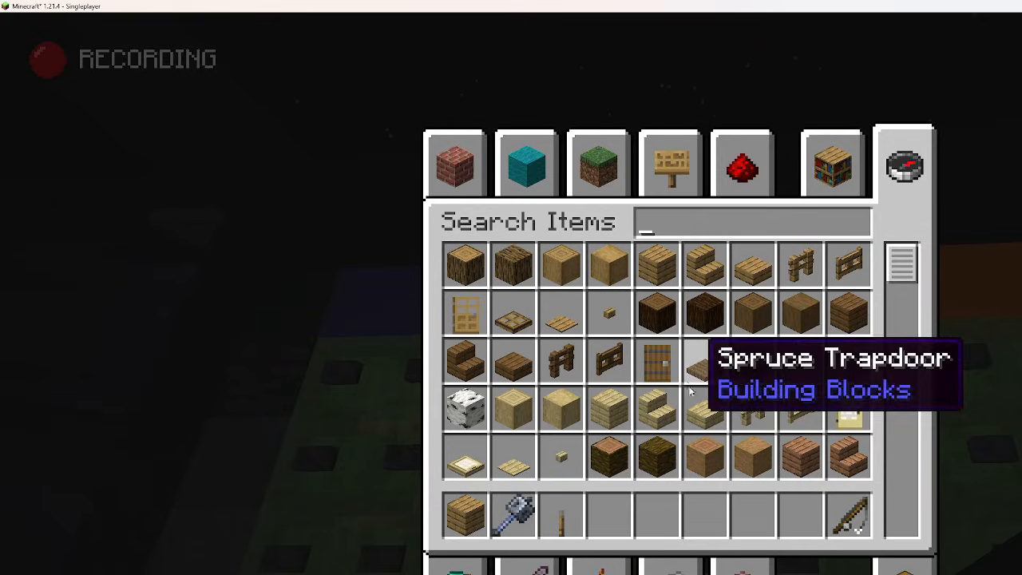
key(alt+tab)
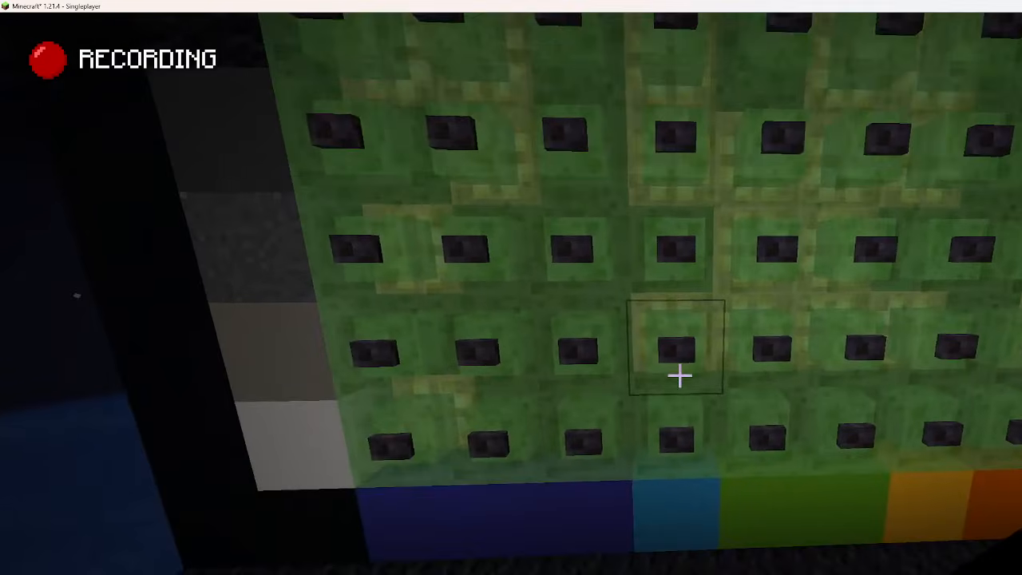
key(e)
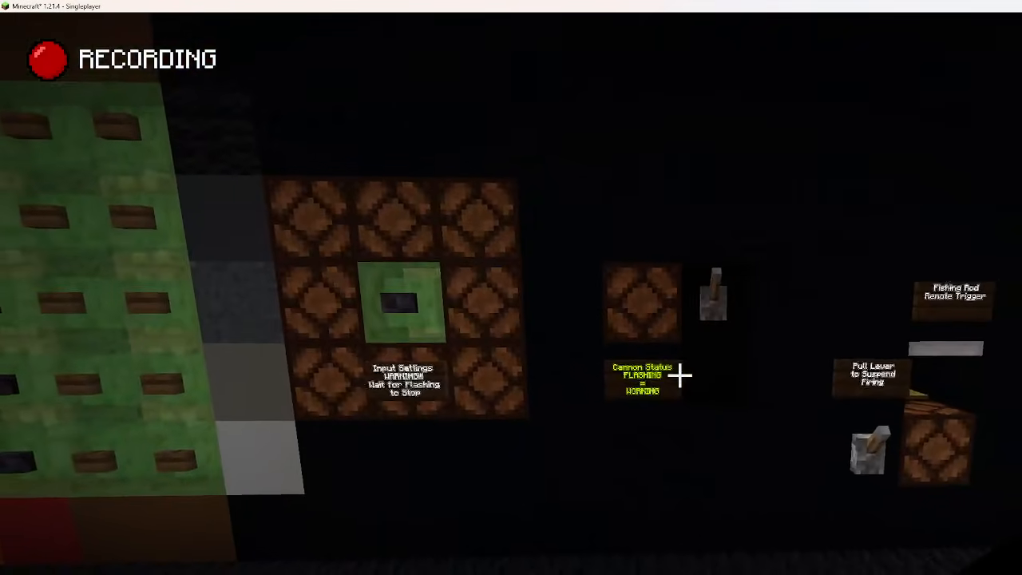
mouse_move(678, 375)
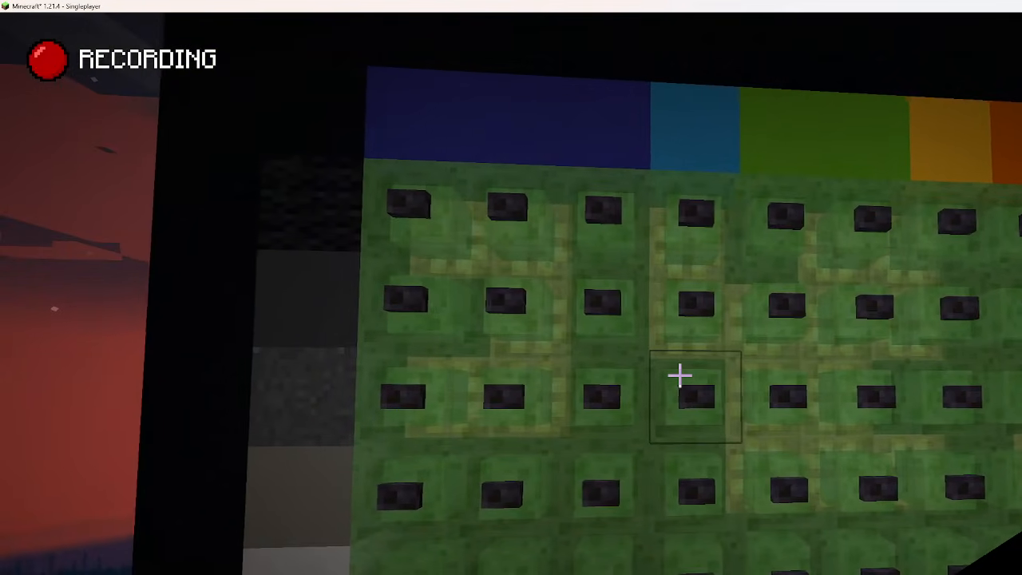
mouse_move(679, 375)
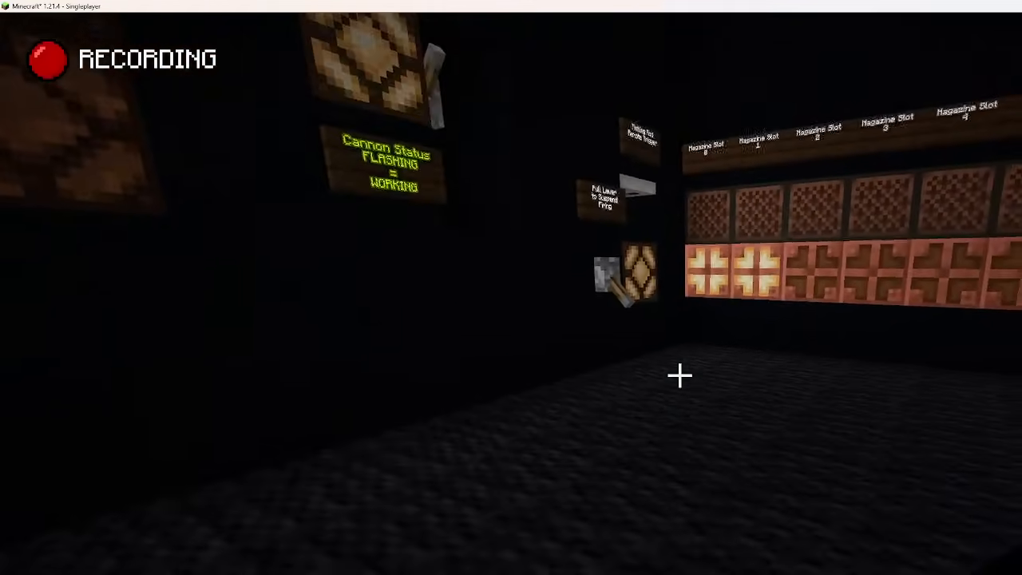
mouse_move(679, 375)
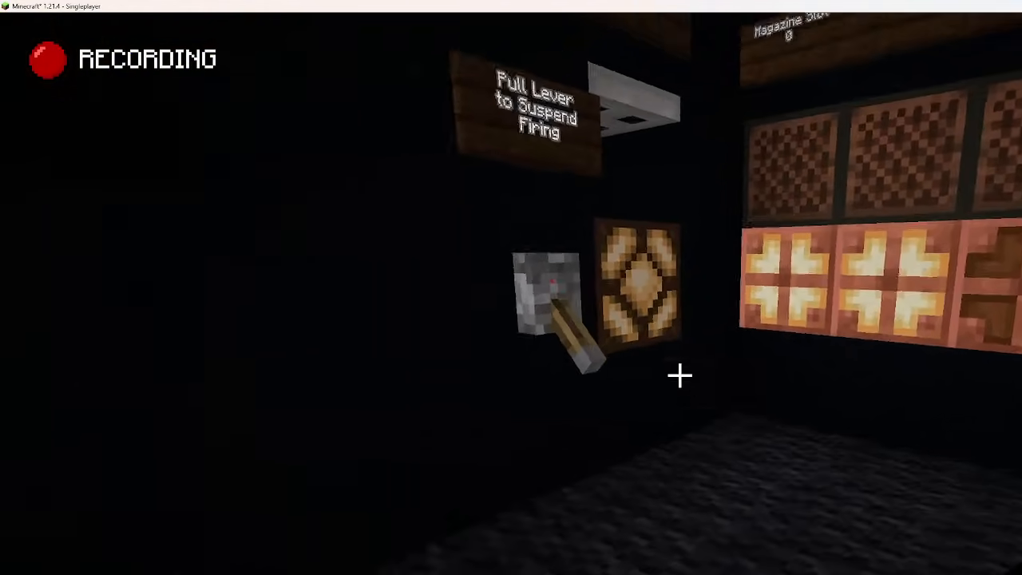
mouse_move(680, 377)
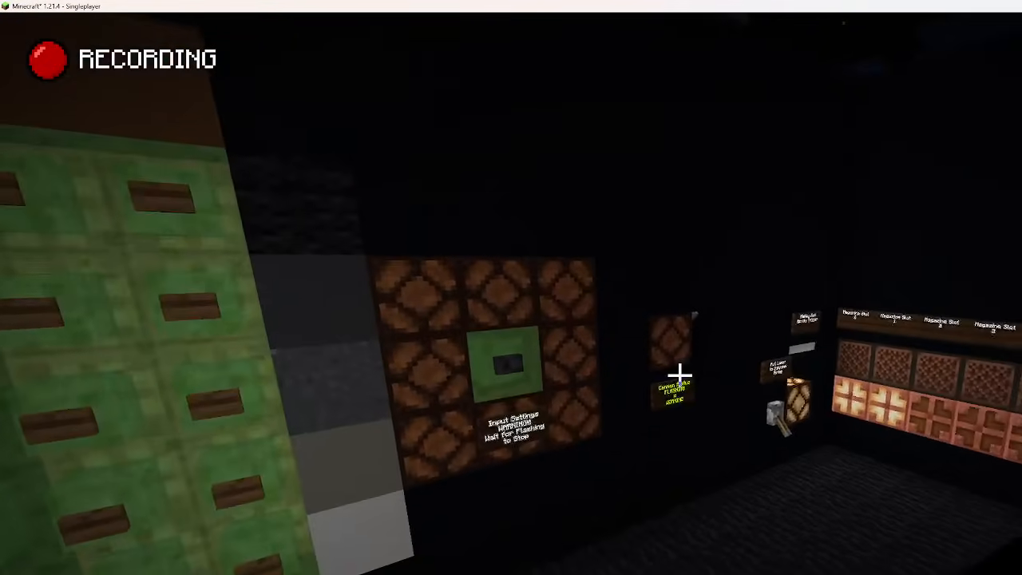
Take a netherite sword, chestplate and helmet from the Combat items into the hotbar.
key(e)
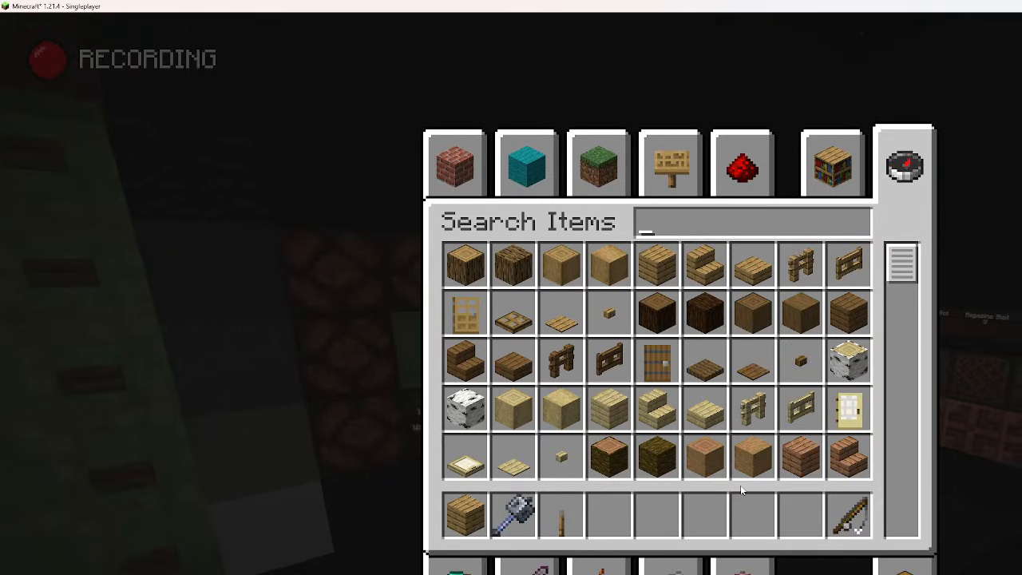
mouse_move(902, 134)
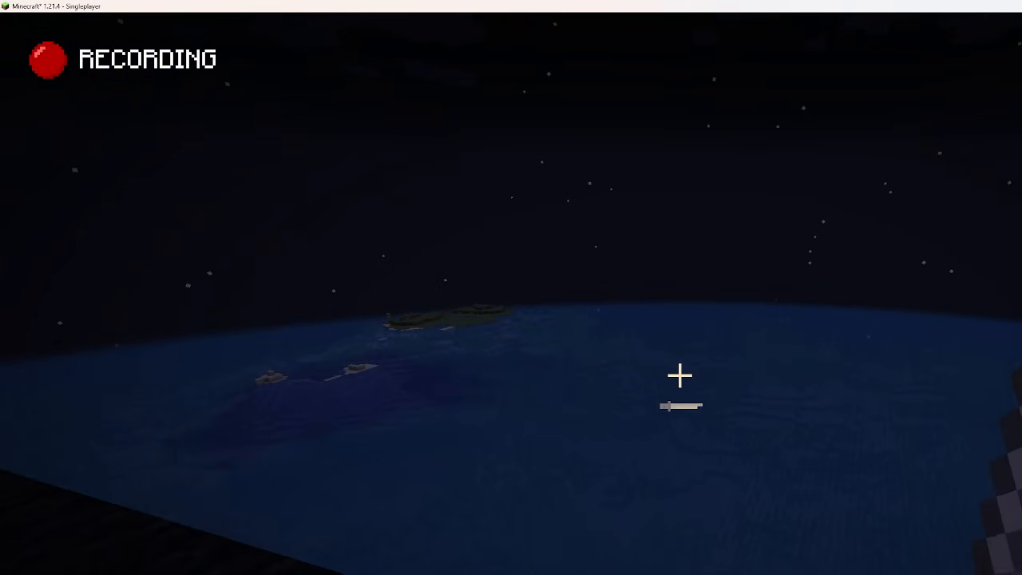
key(e)
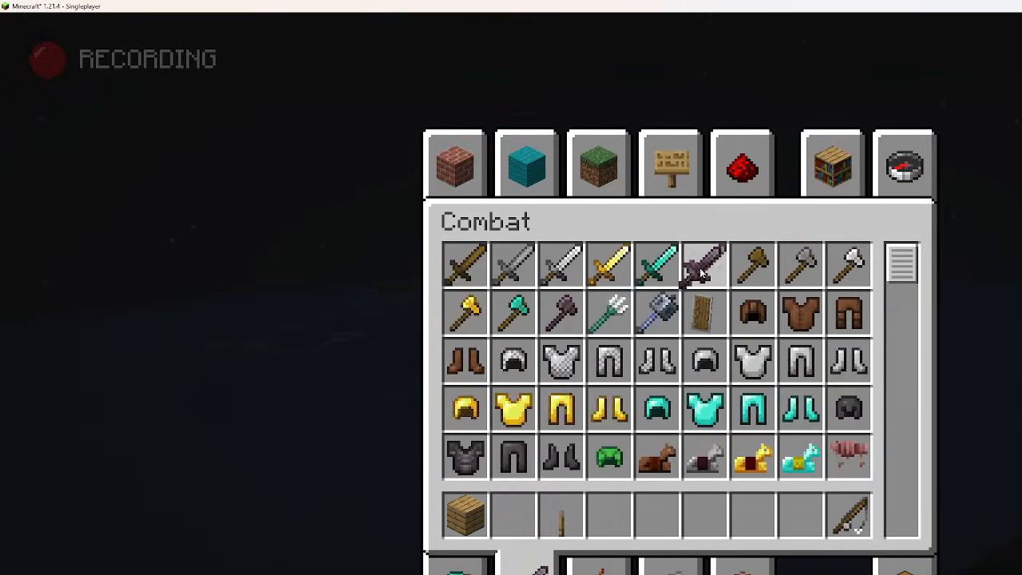
key(Escape)
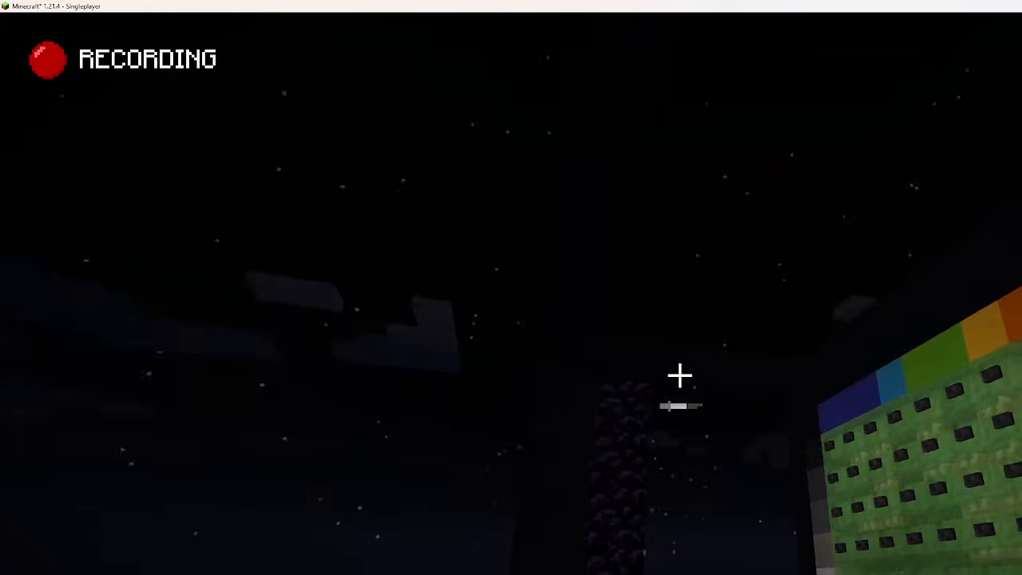
mouse_move(680, 375)
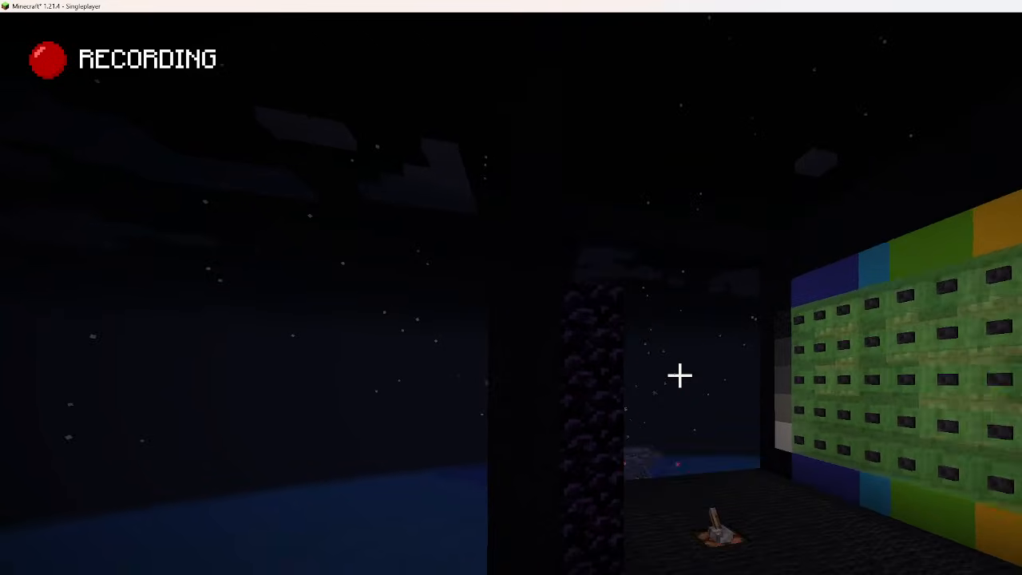
key(e)
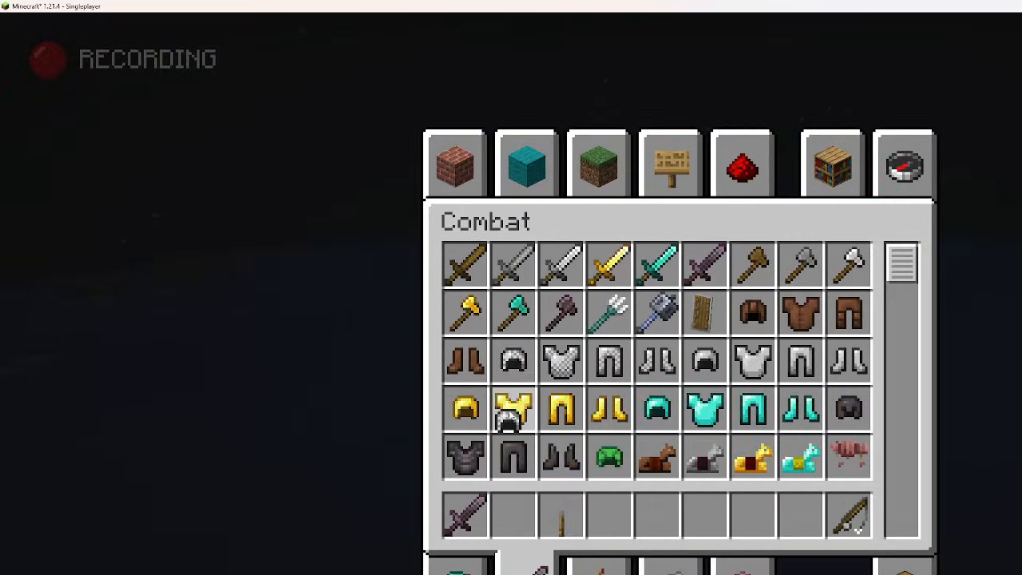
key(Escape)
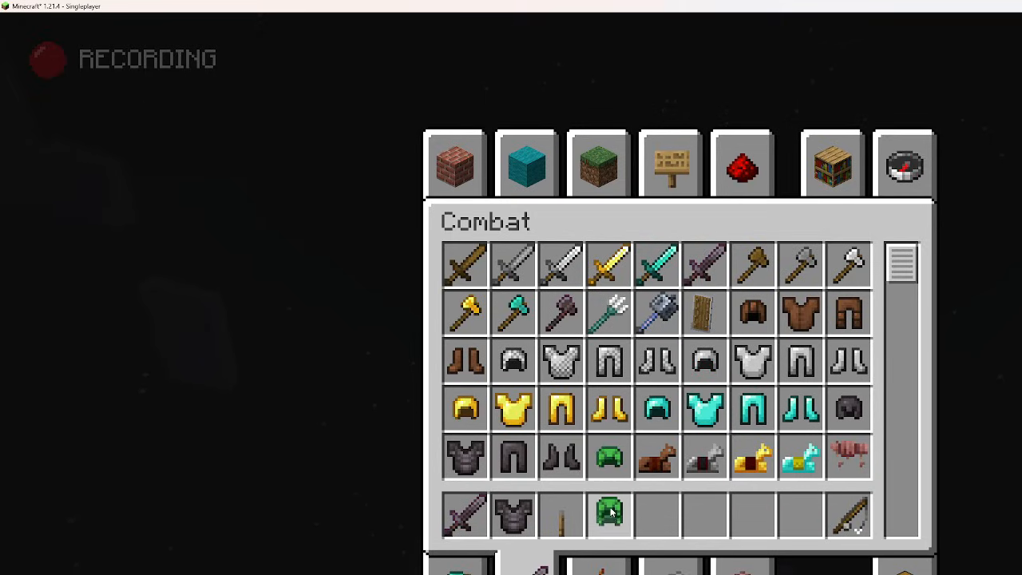
key(Escape)
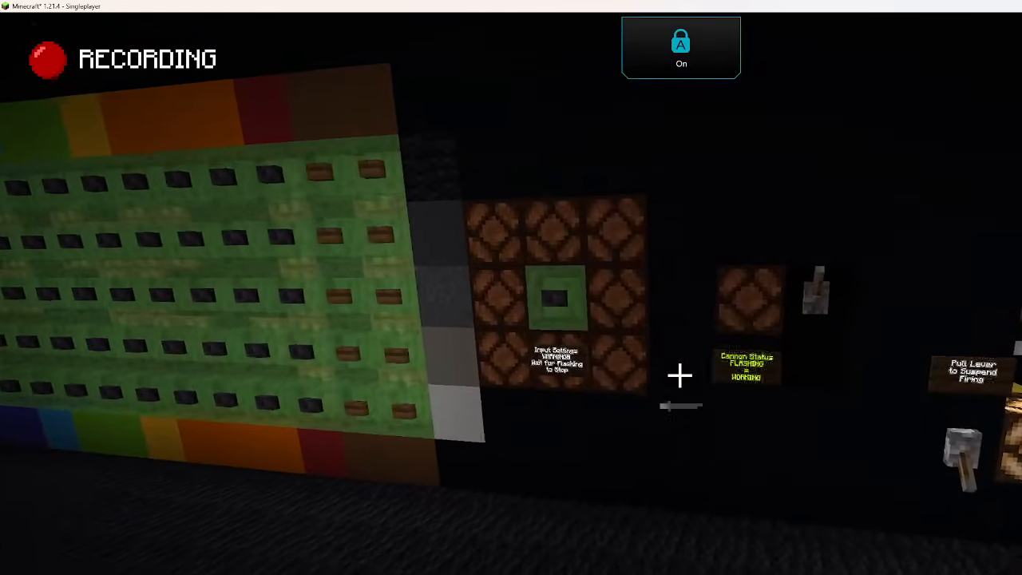
key(e)
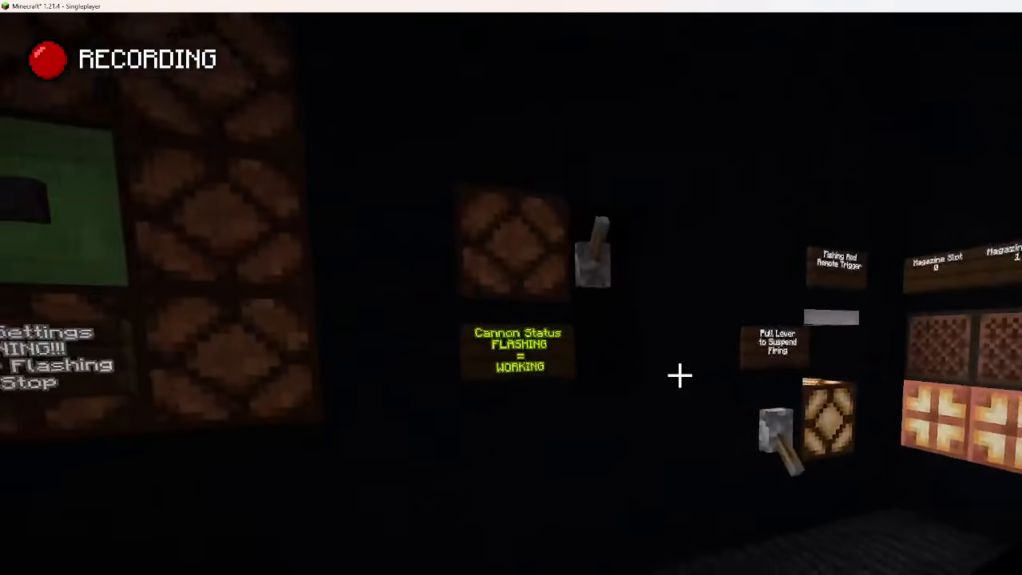
key(alt+tab)
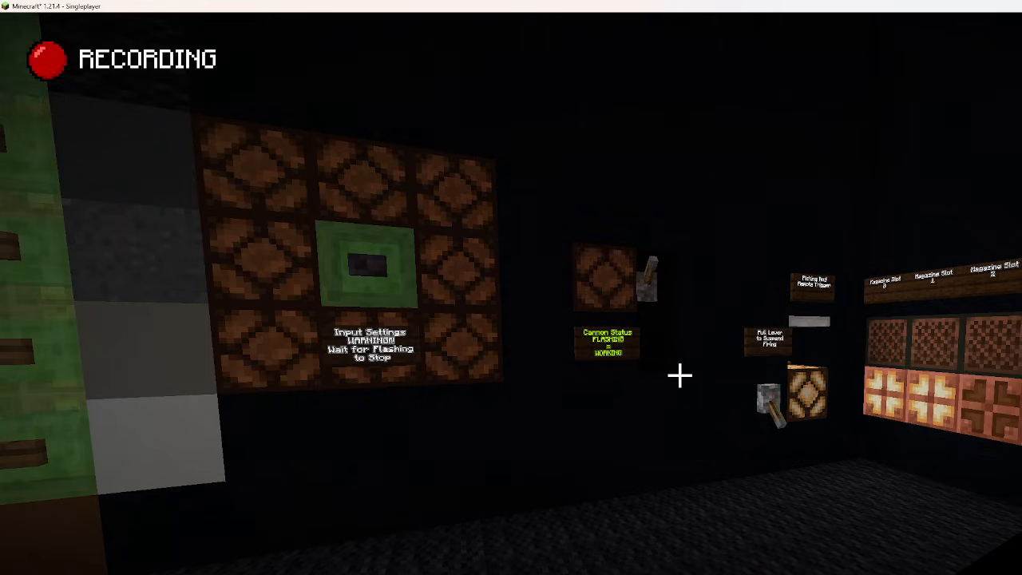
mouse_move(678, 376)
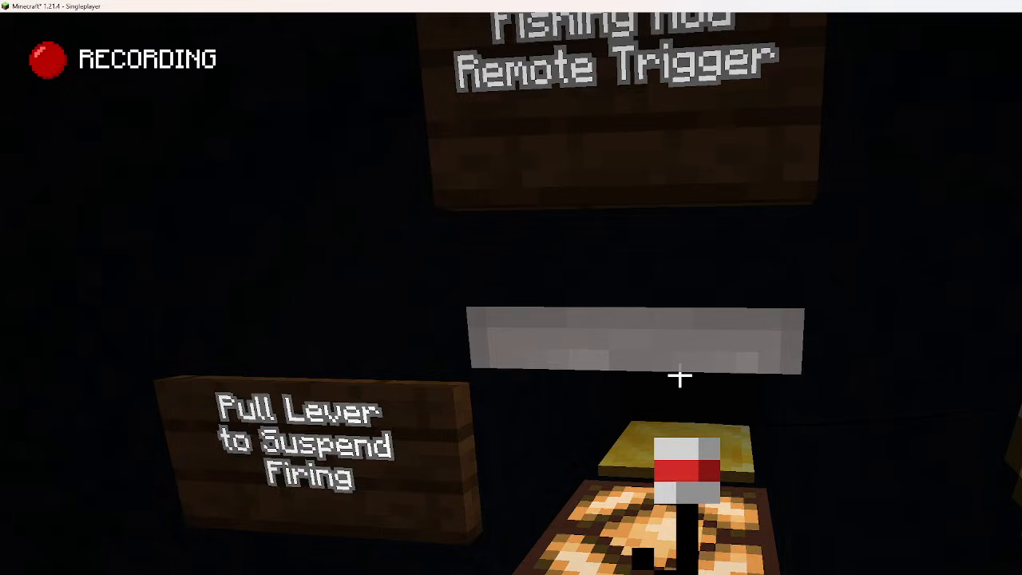
mouse_move(678, 375)
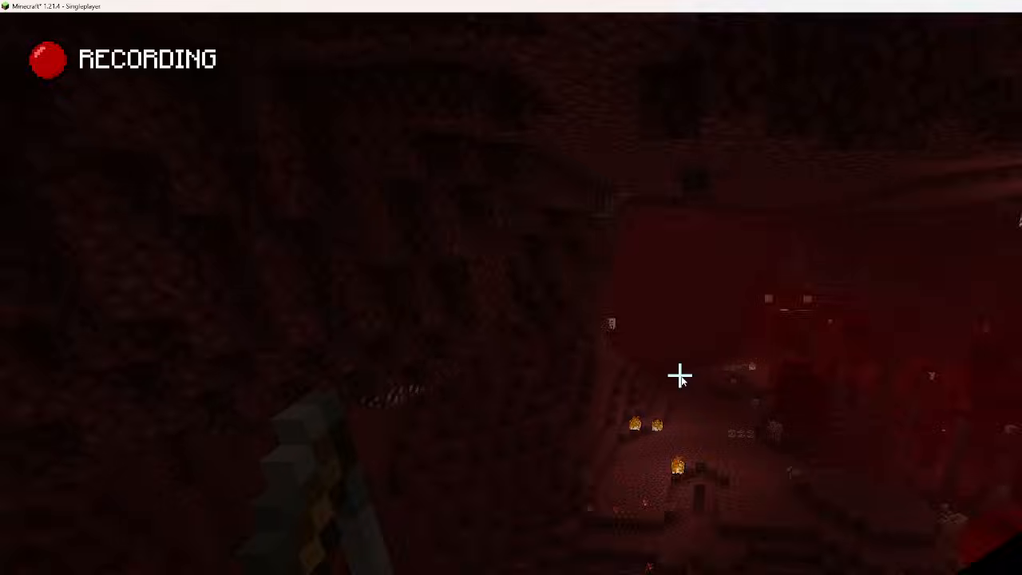
Leave the control room through the Nether and emerge over the snowy overworld at night.
key(e)
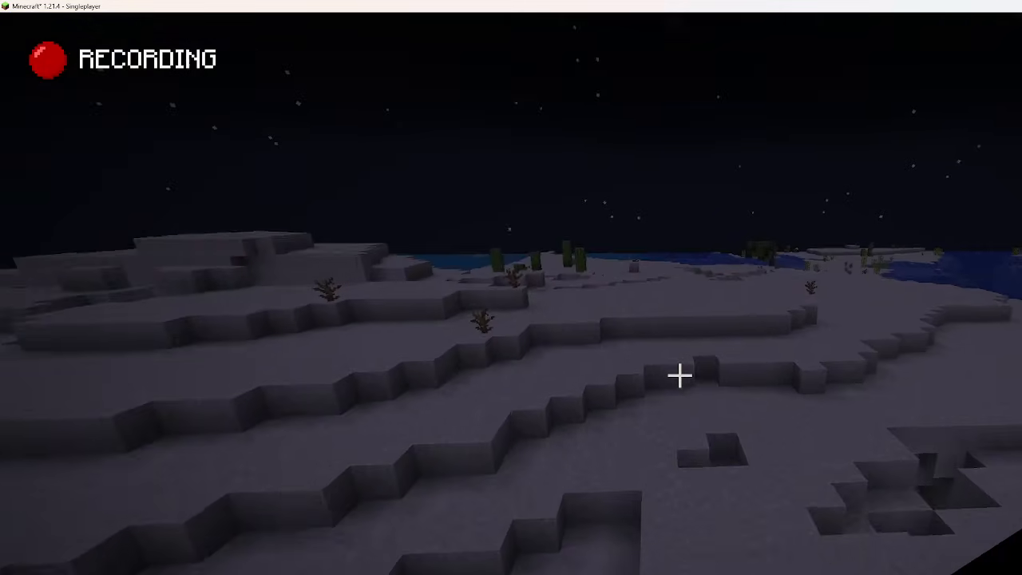
key(e)
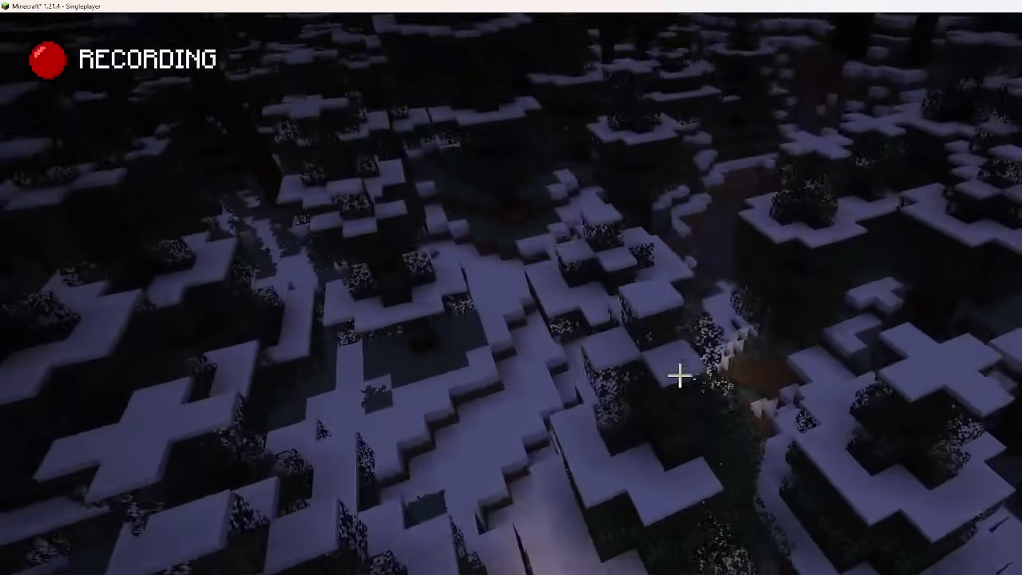
mouse_move(680, 376)
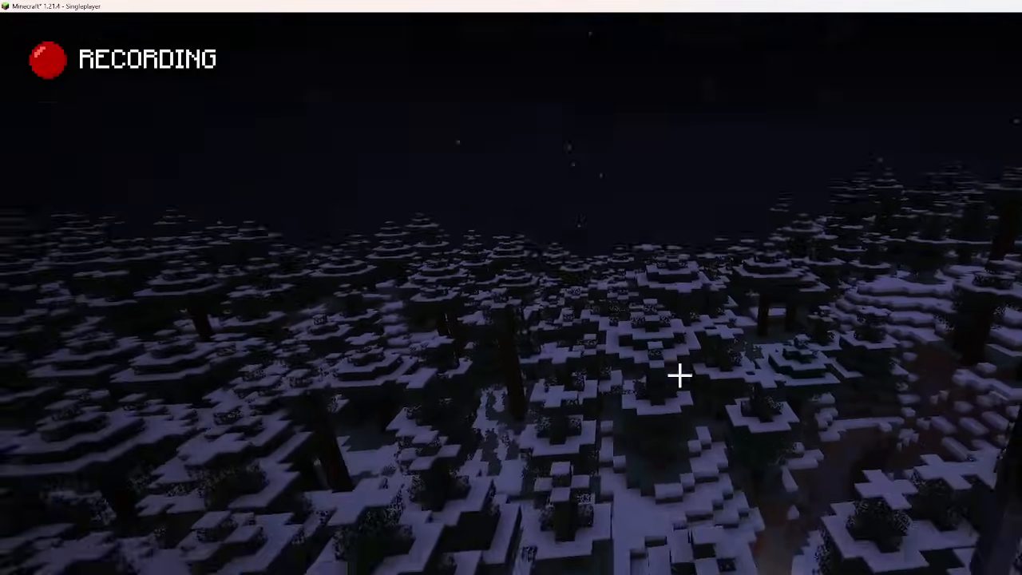
Check the inventory, read the target in the Excel calculator (timer 00:02:19), and return to the game.
key(e)
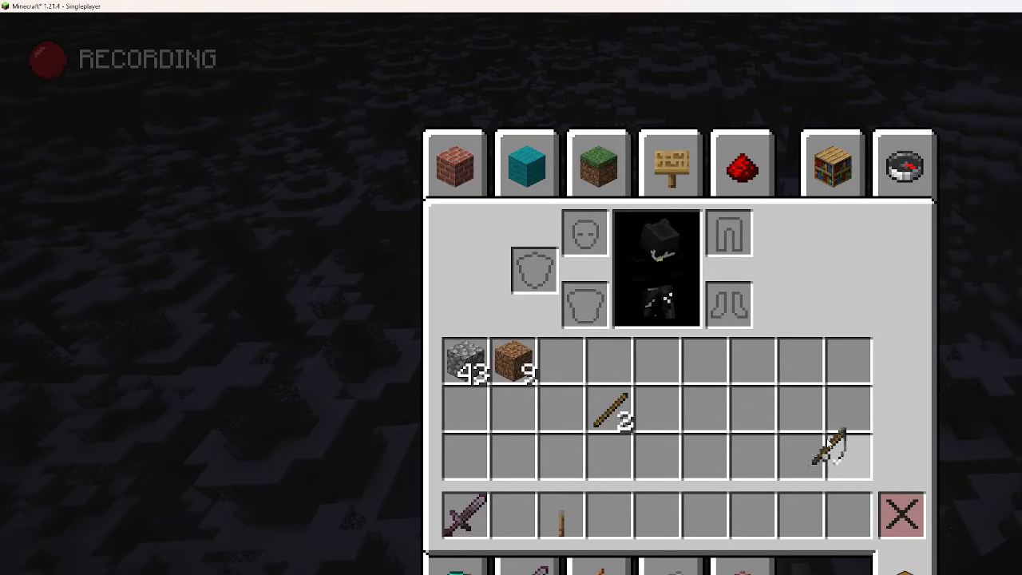
key(Escape)
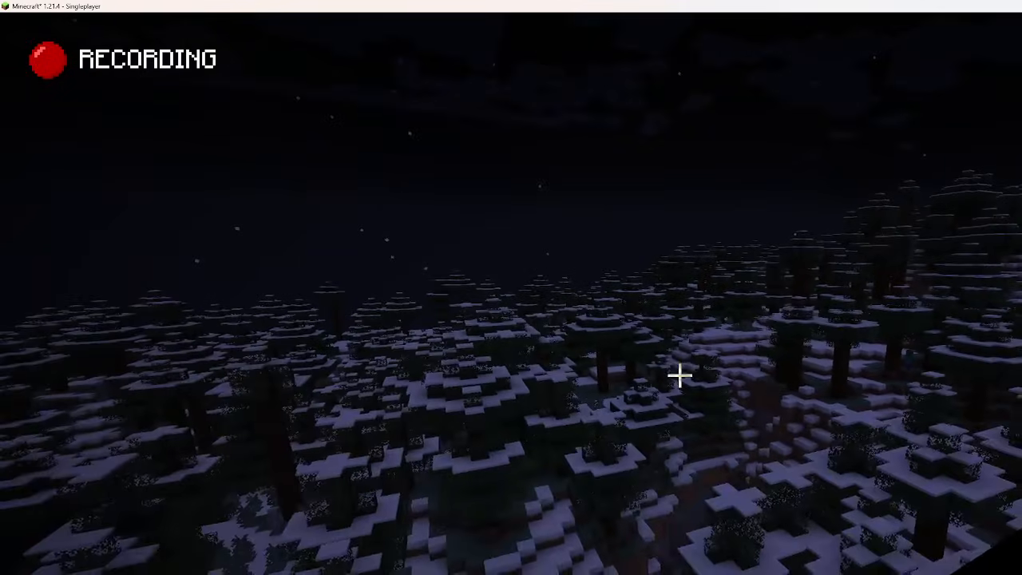
key(e)
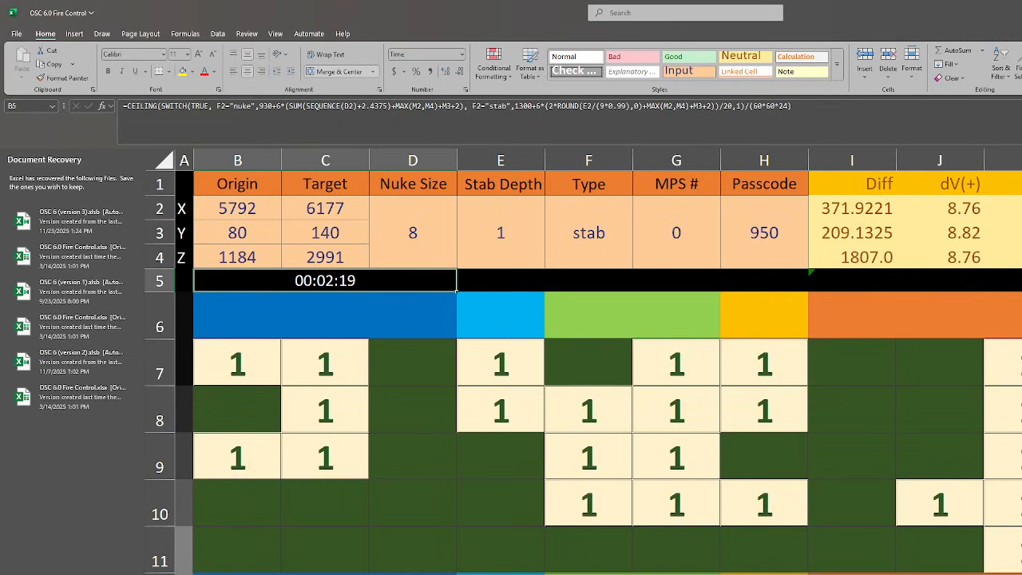
key(alt+tab)
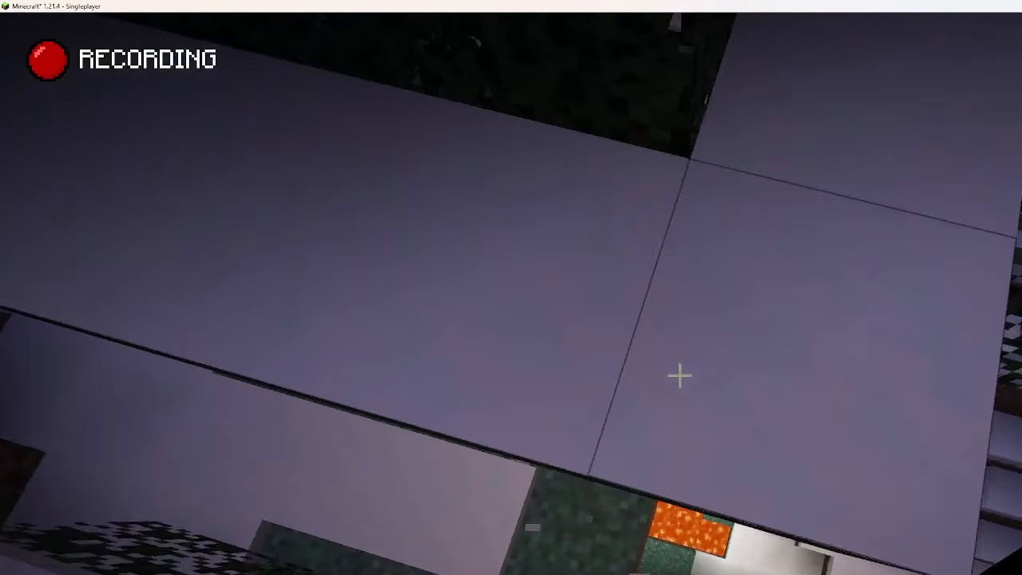
mouse_move(680, 375)
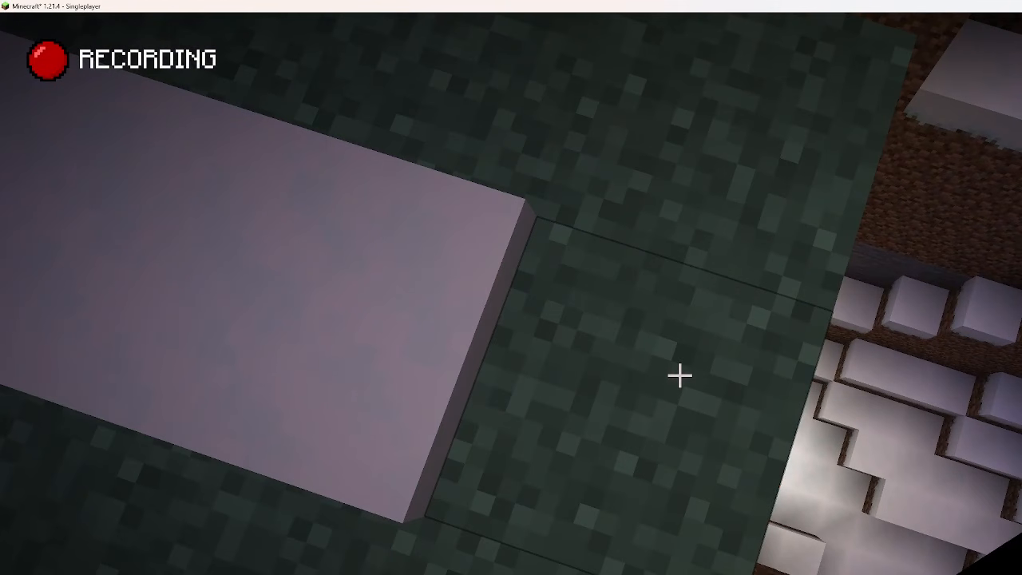
Read the landing coordinates about X 6180, Y 63, Z 2993, then hide the overlay.
key(F3)
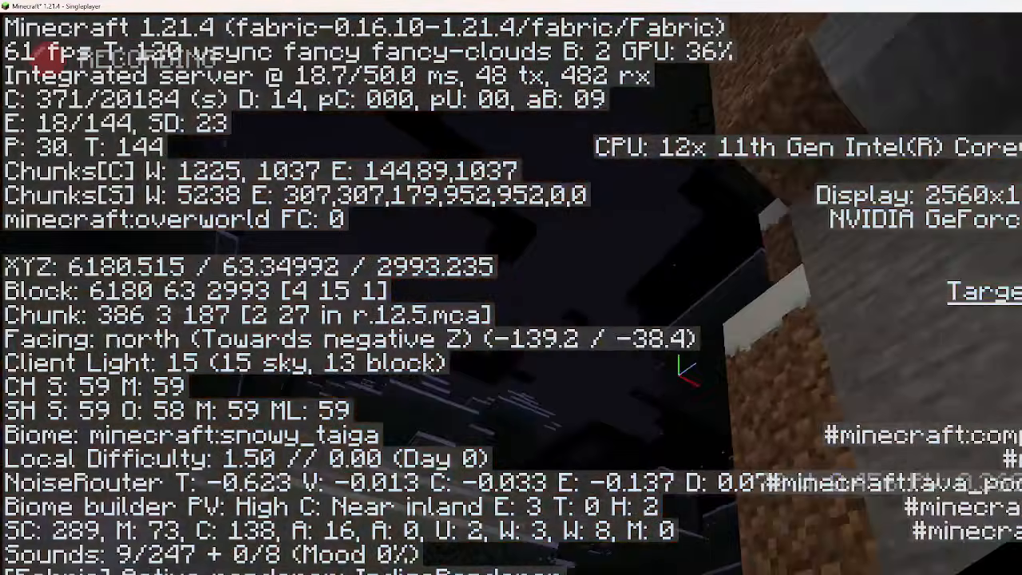
key(F3)
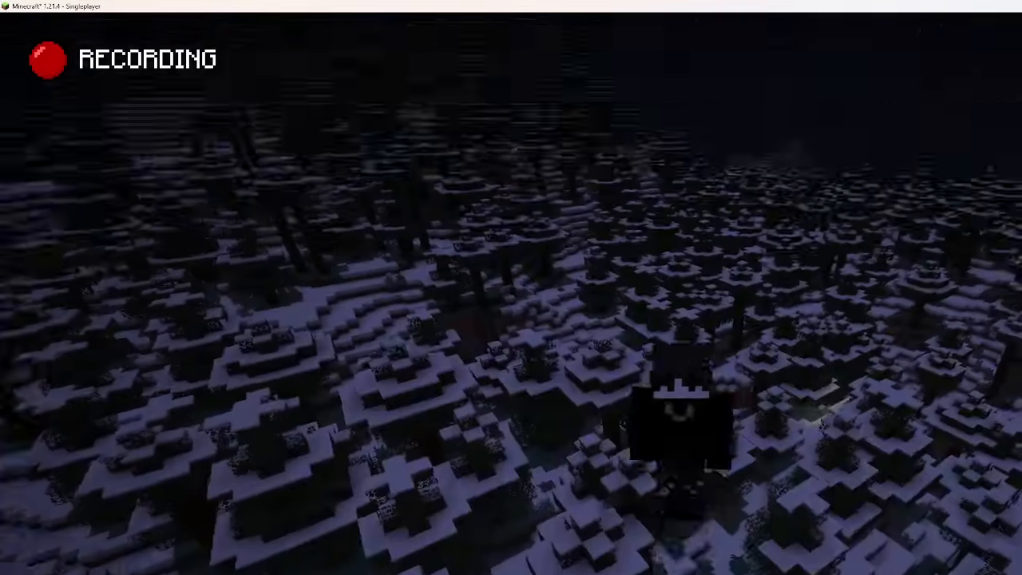
Open the player inventory showing the fishing rod, cobblestone, dirt and sticks.
key(e)
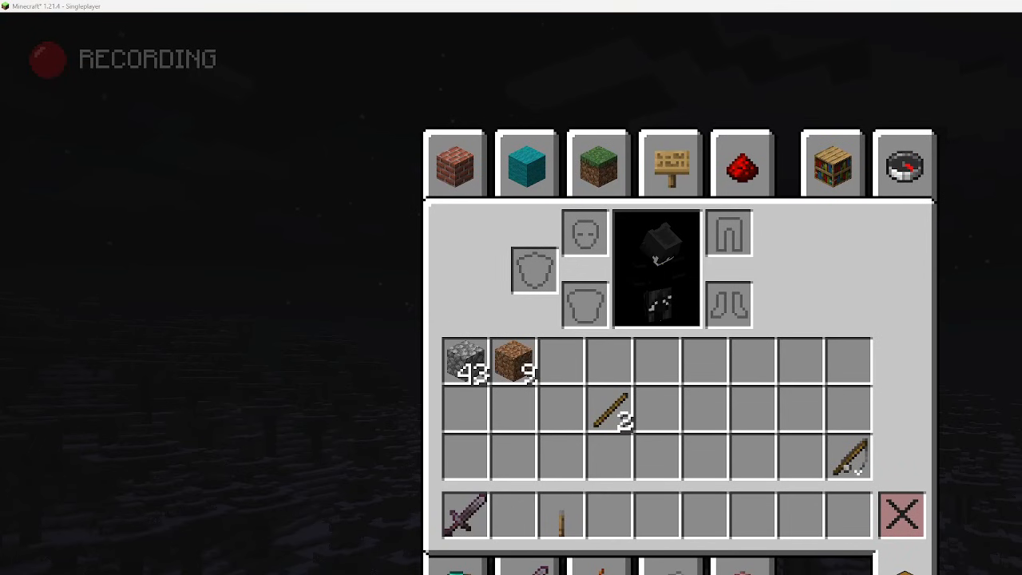